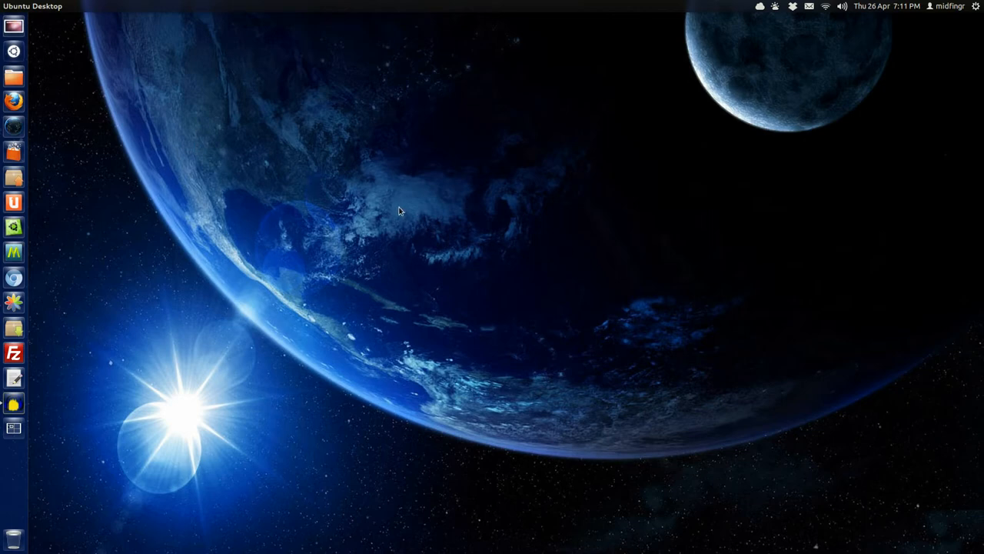
mouse_move(529, 140)
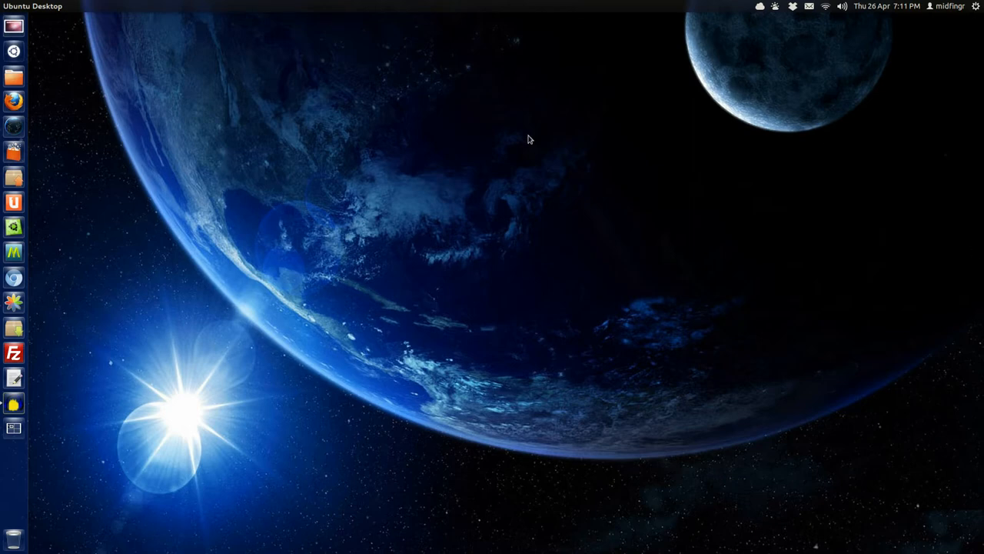
mouse_move(13, 461)
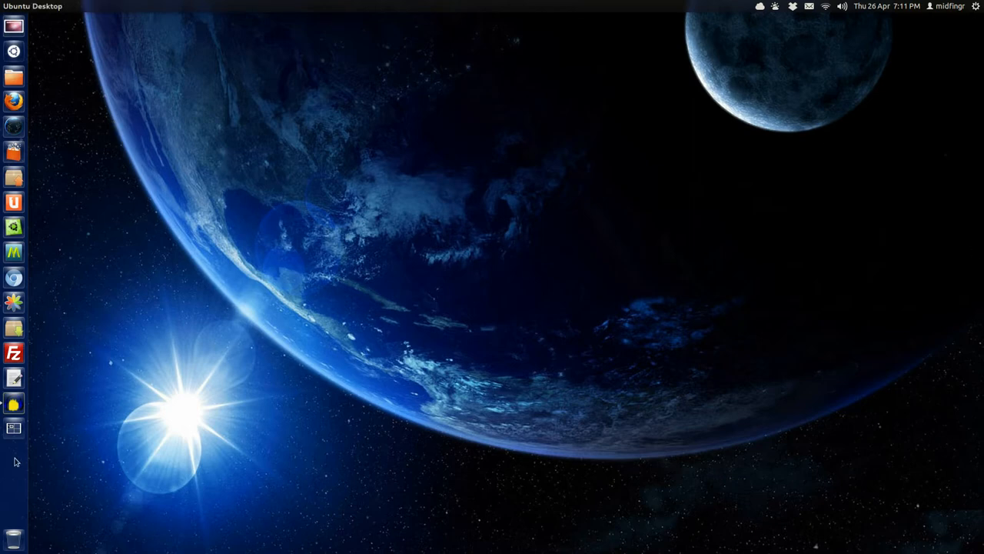
mouse_move(160, 372)
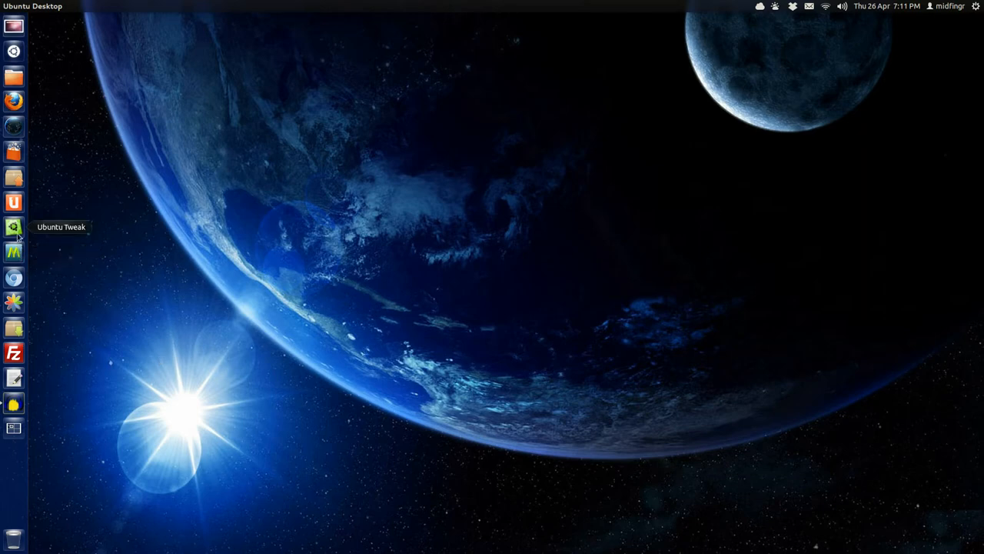
mouse_move(111, 79)
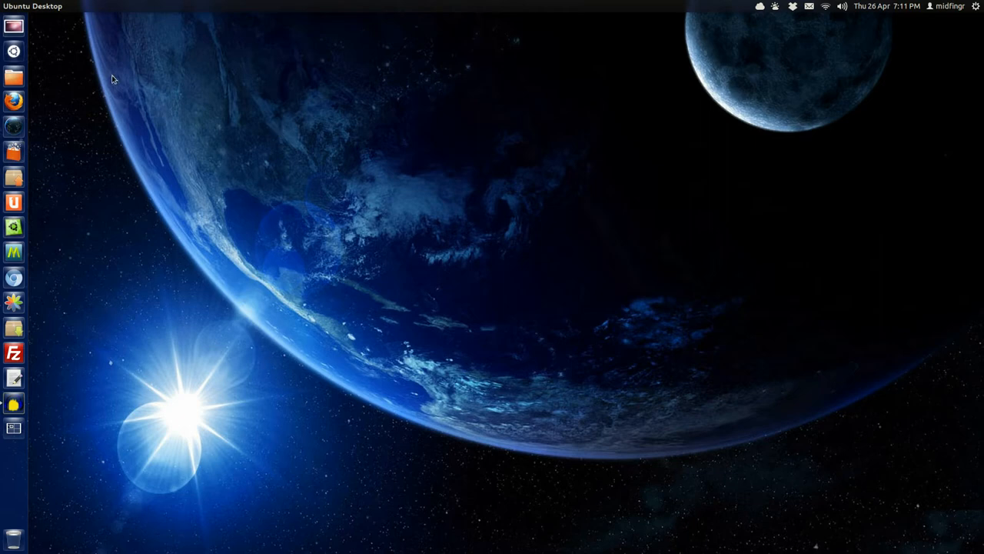
mouse_move(14, 25)
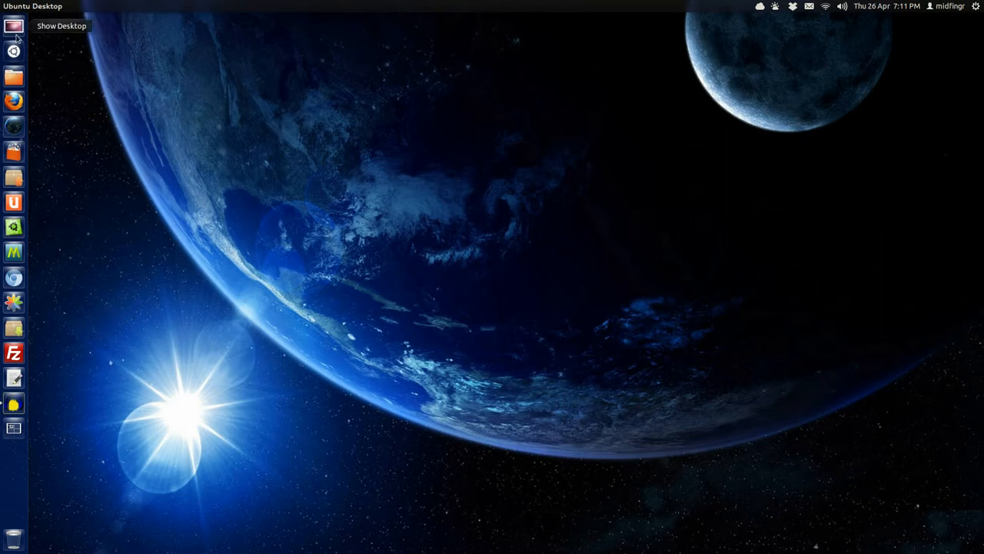
- Launch Unsettings from the Dash's Recent Apps, showing launcher size 38 and opacity 0.66
left_click(13, 51)
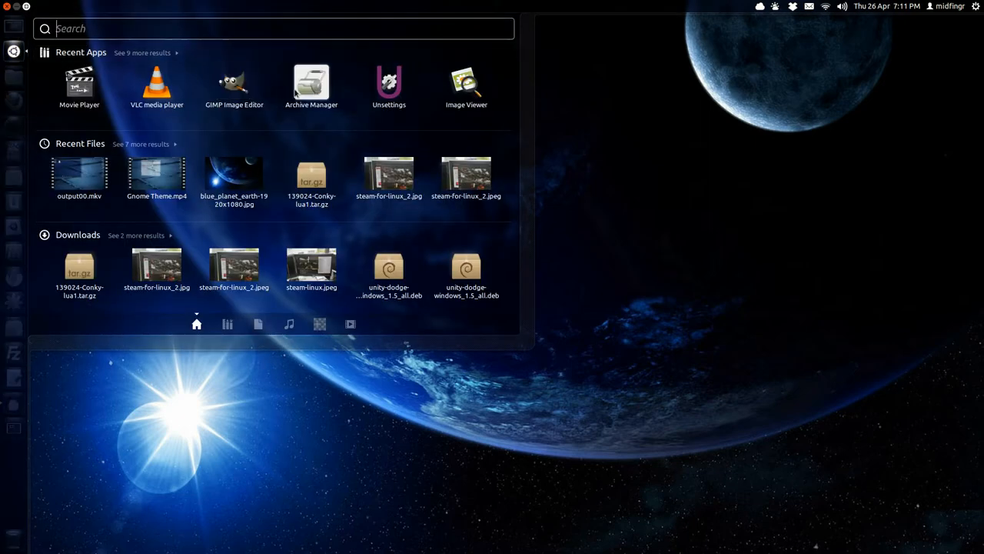
mouse_move(79, 85)
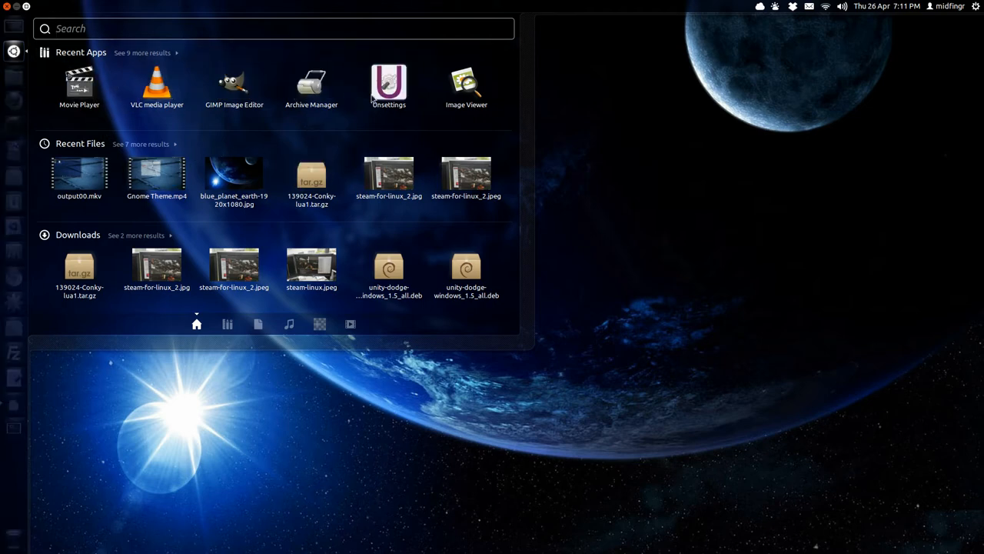
left_click(388, 83)
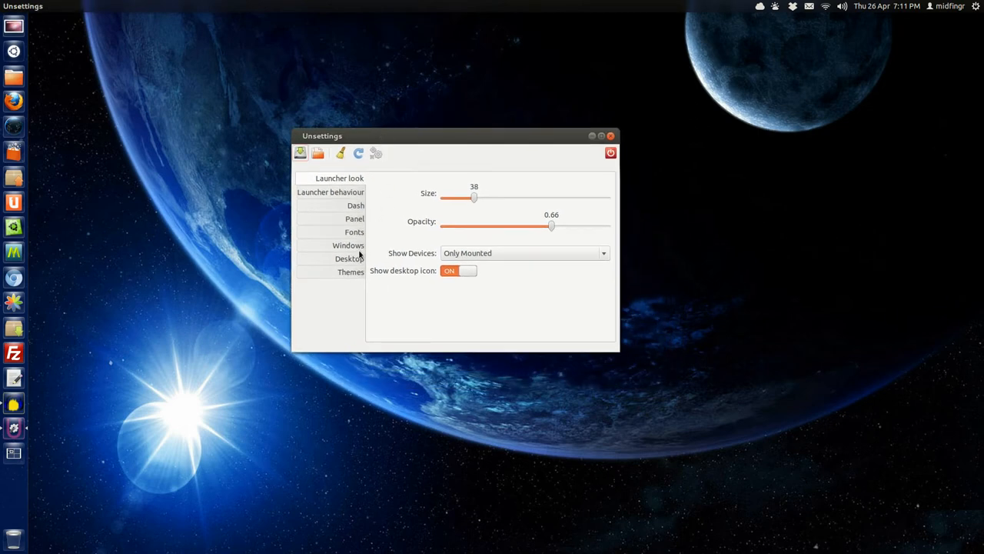
- Open the Windows page in Unsettings and close the Firefox window that appeared
left_click(347, 245)
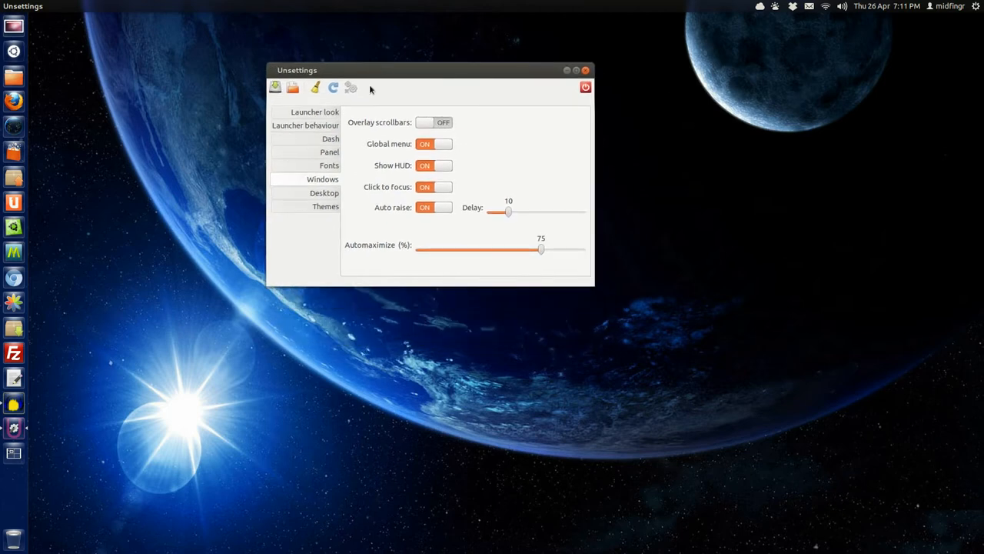
mouse_move(14, 201)
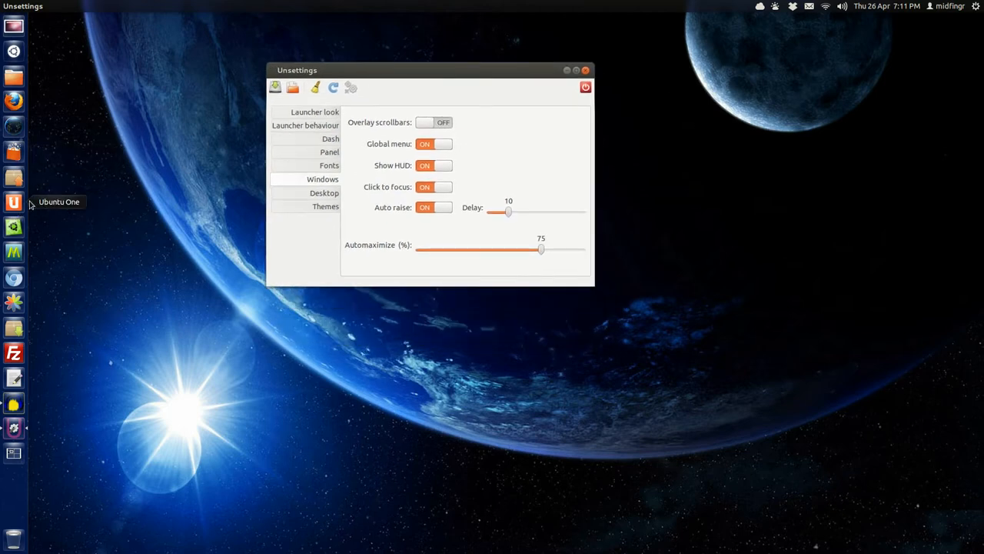
mouse_move(349, 165)
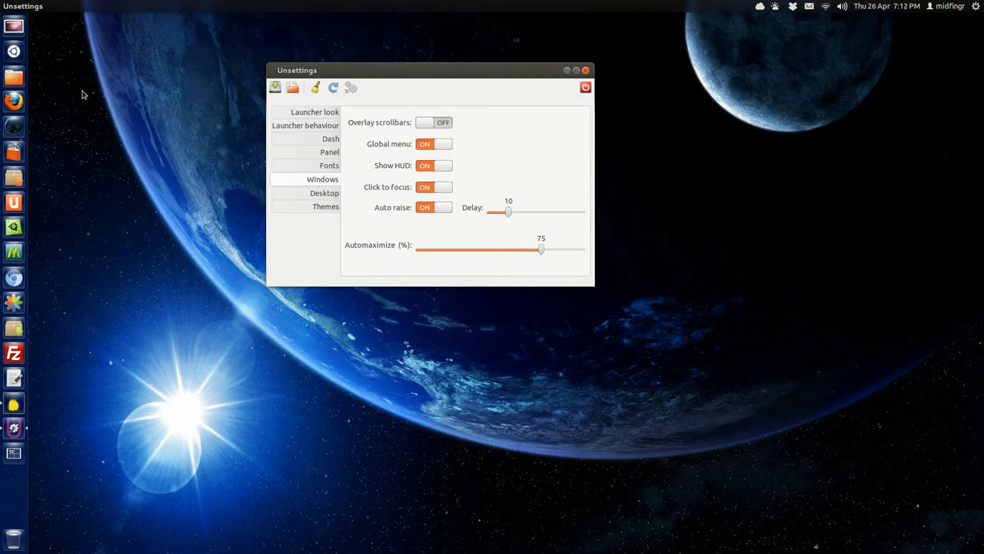
mouse_move(326, 143)
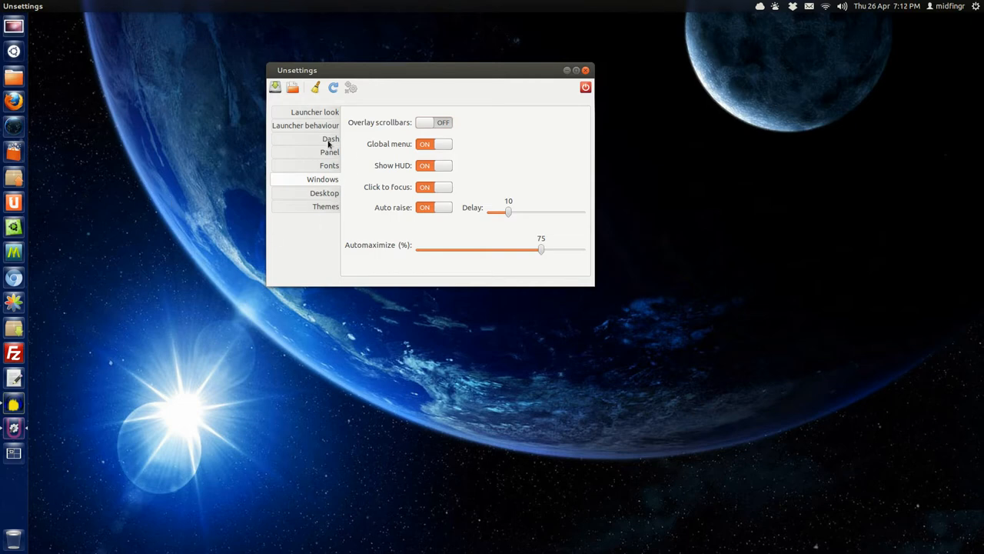
mouse_move(363, 125)
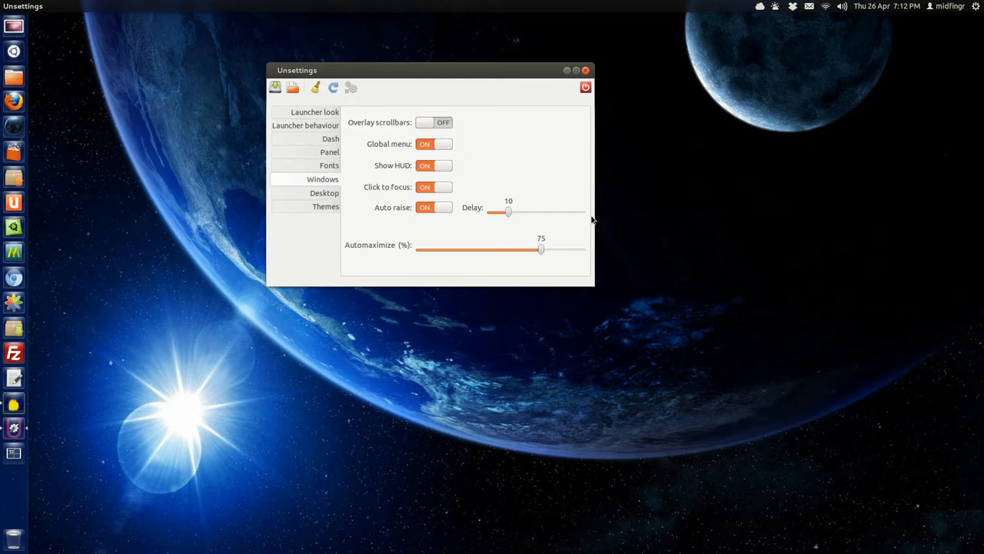
mouse_move(534, 143)
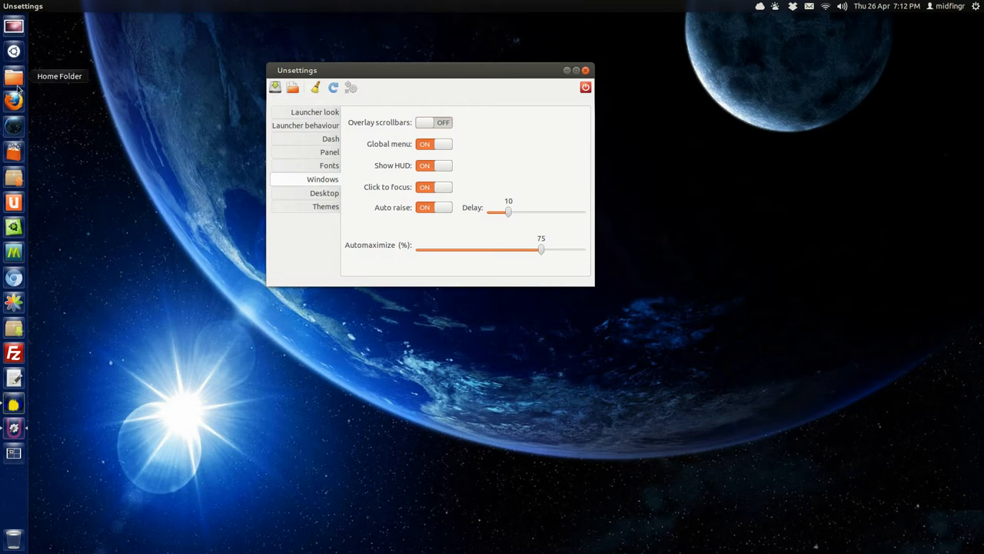
mouse_move(441, 242)
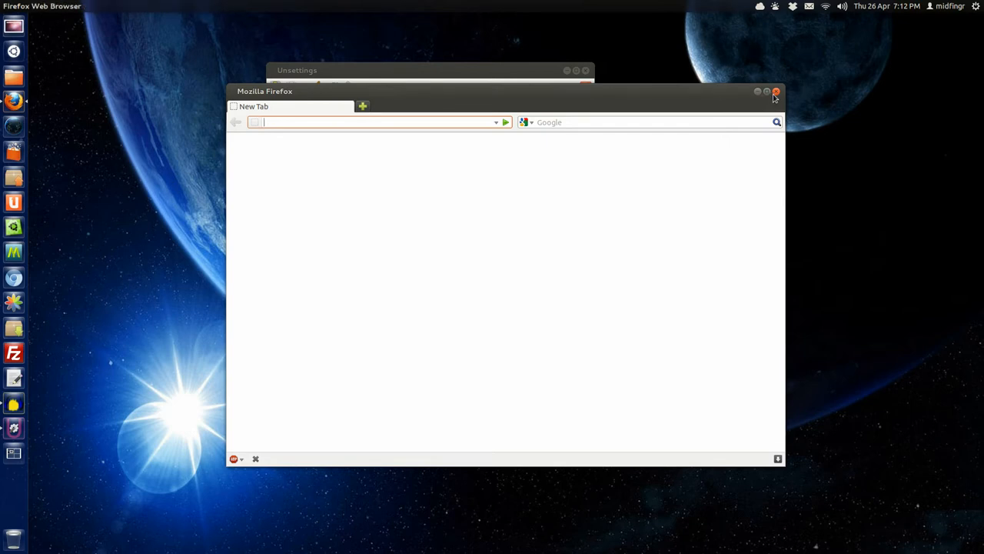
left_click(776, 91)
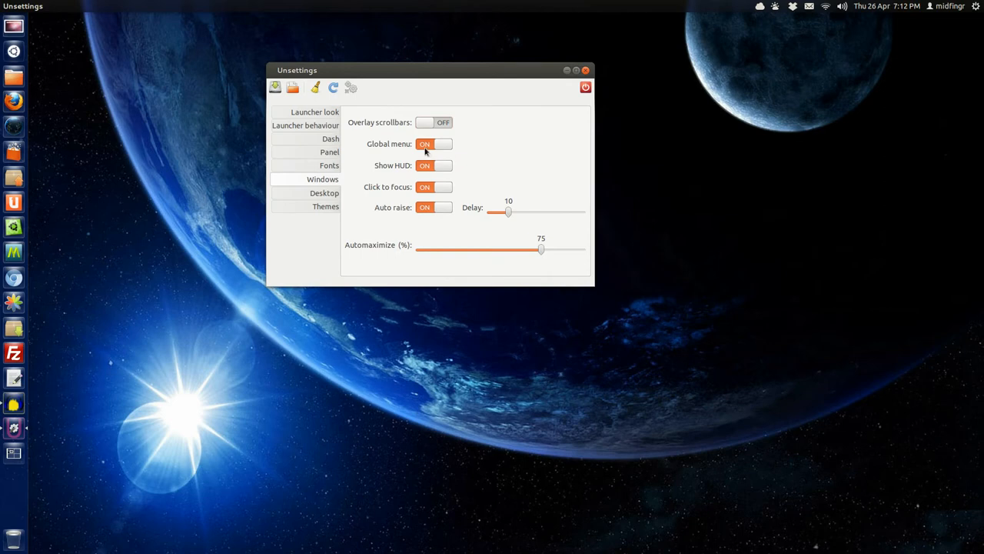
mouse_move(484, 180)
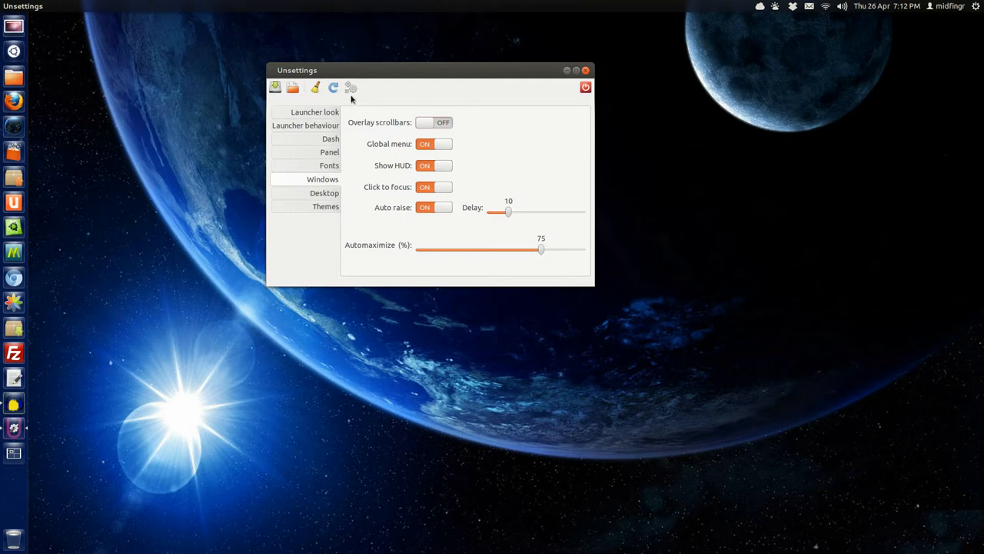
mouse_move(351, 87)
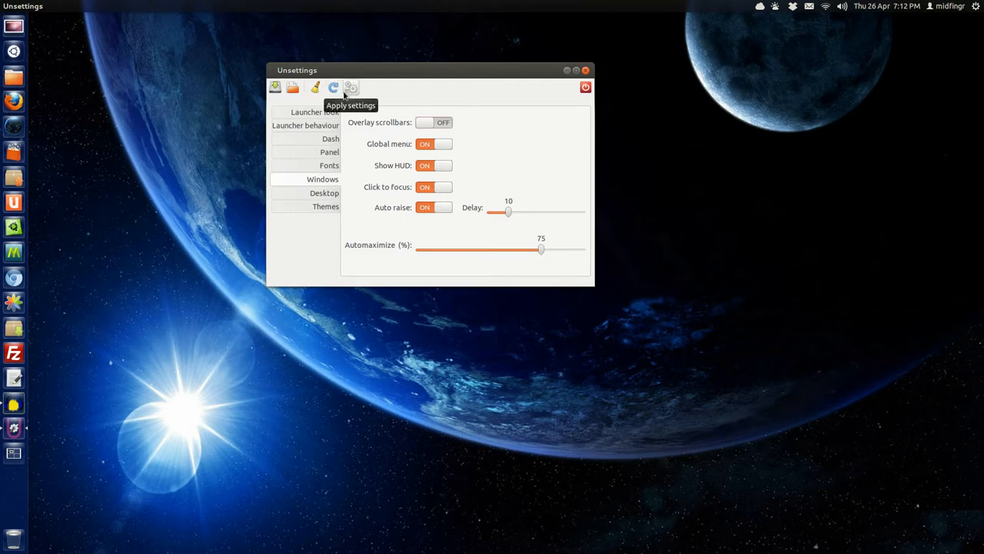
mouse_move(338, 167)
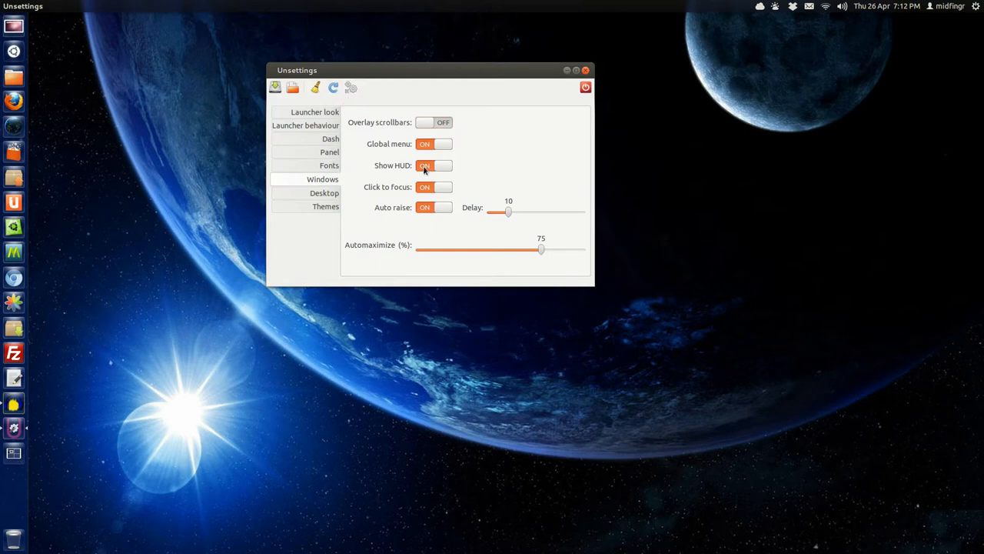
mouse_move(298, 380)
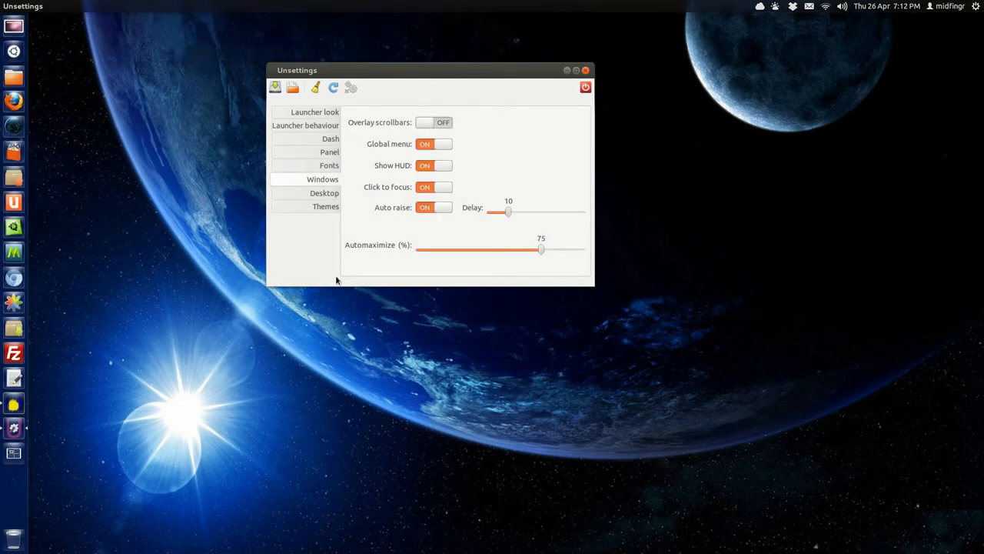
mouse_move(385, 266)
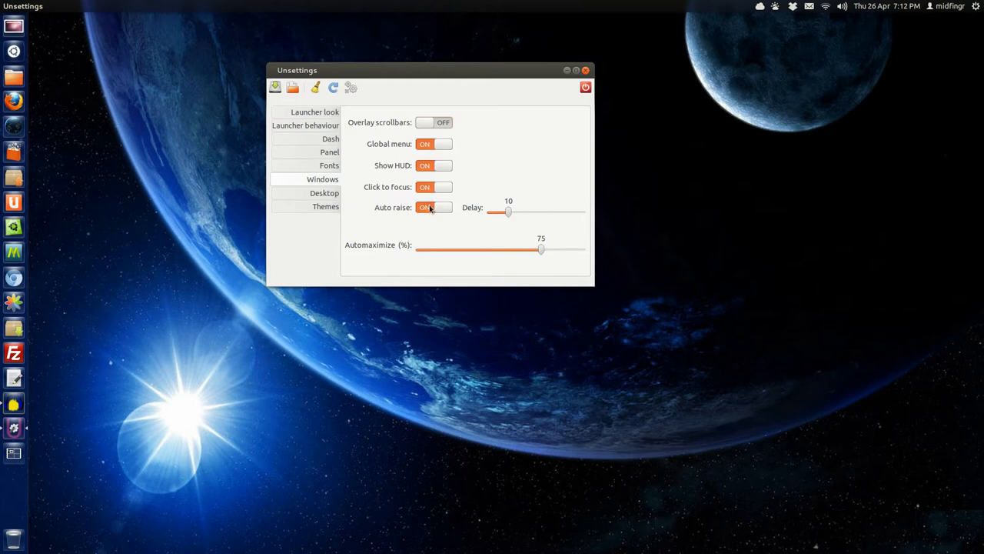
mouse_move(327, 193)
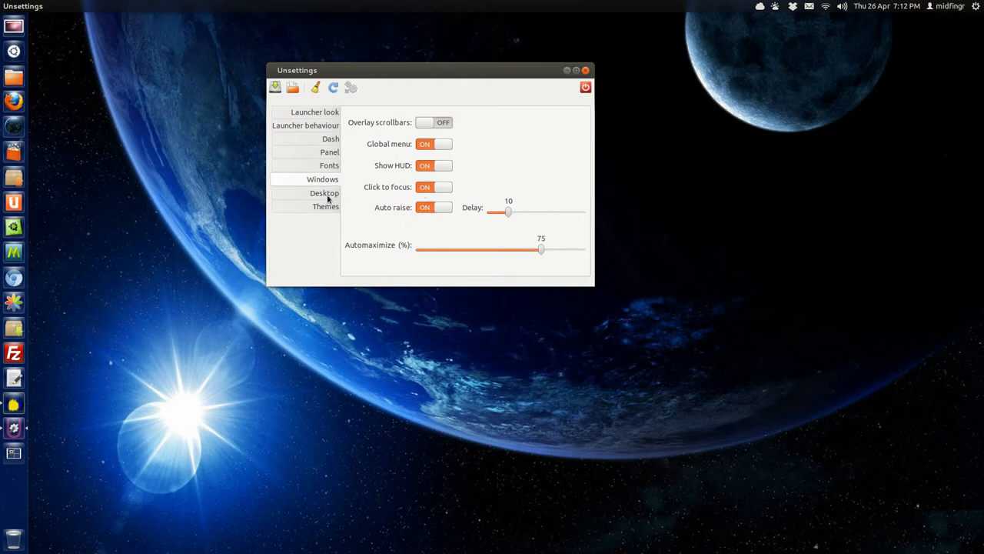
- Open the Themes page and browse the theme dropdown list, keeping Ambiance
left_click(325, 205)
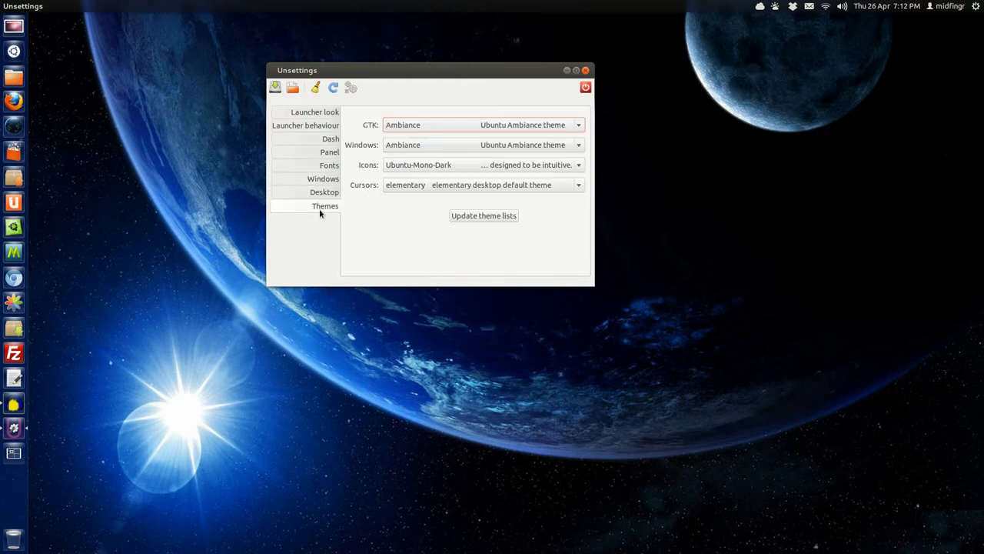
mouse_move(471, 223)
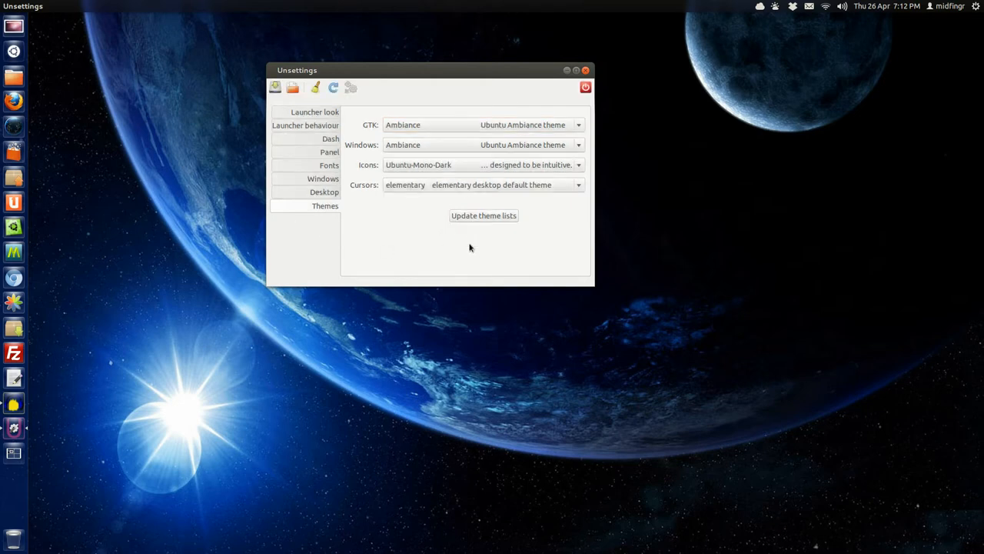
left_click(578, 185)
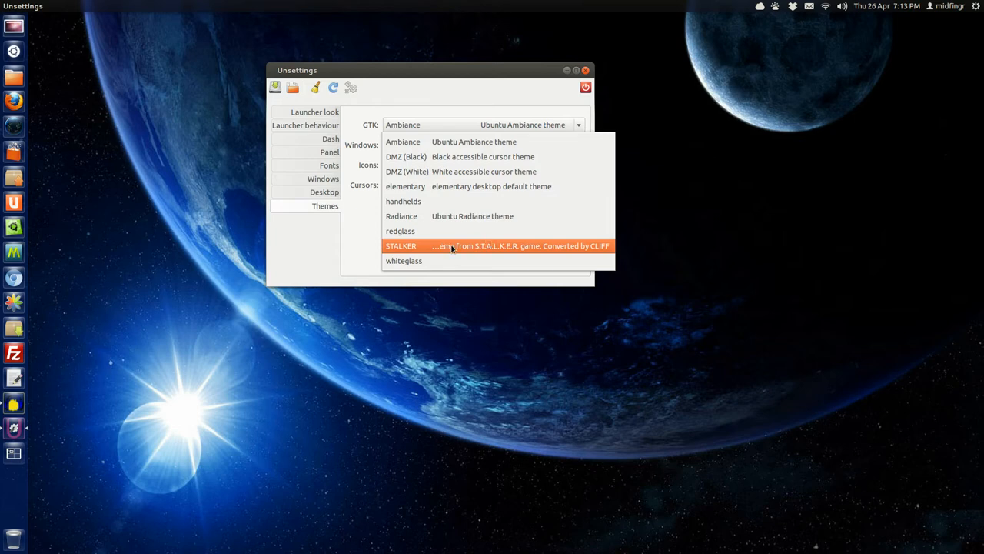
mouse_move(490, 245)
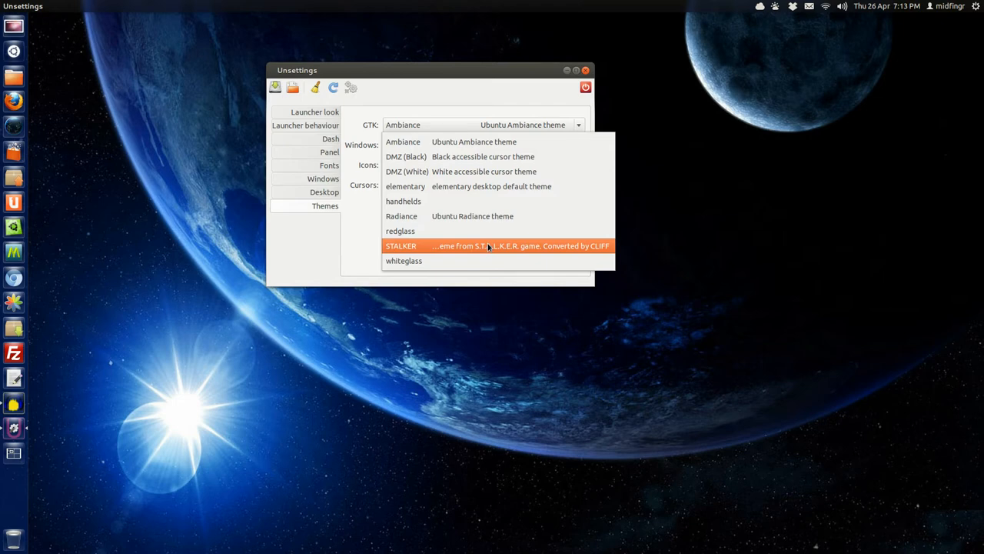
mouse_move(490, 252)
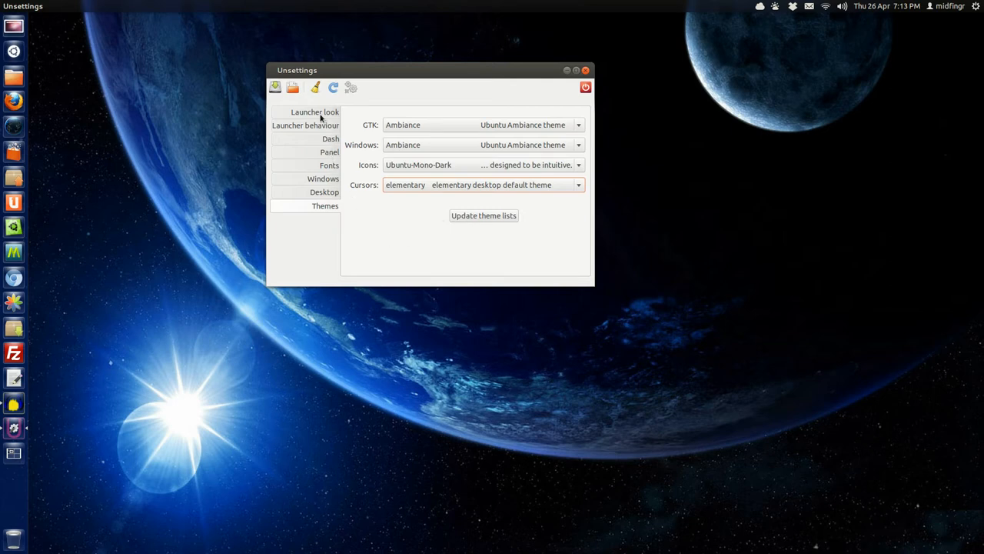
mouse_move(315, 87)
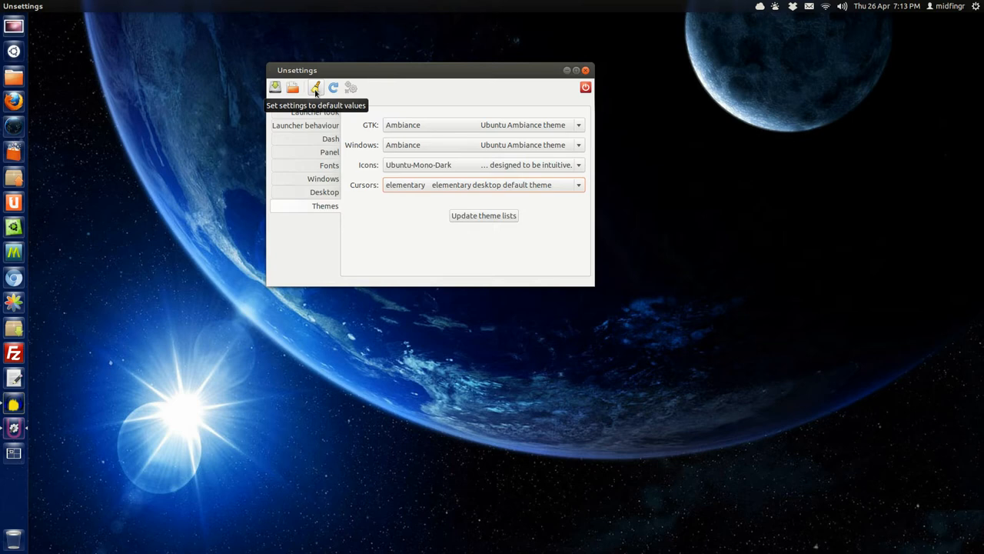
mouse_move(333, 87)
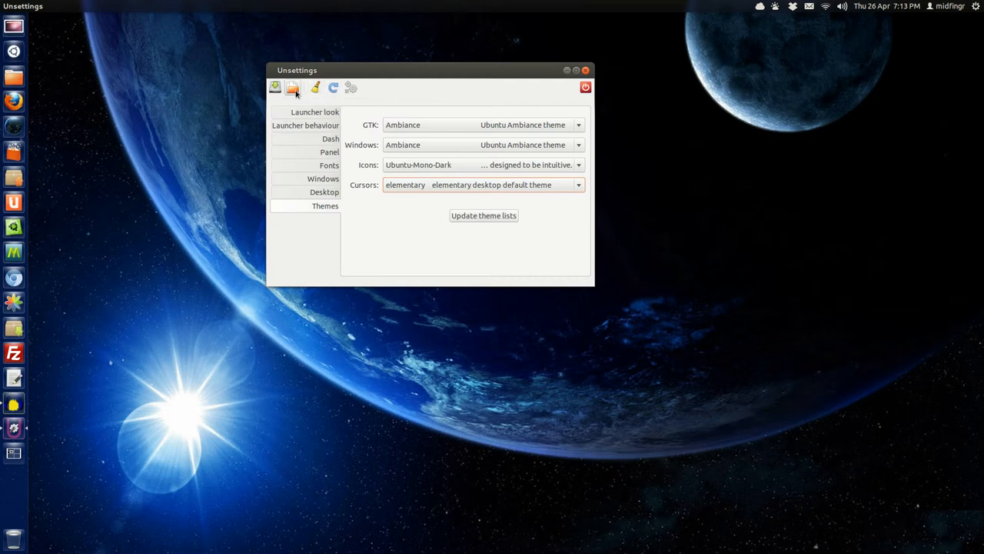
mouse_move(293, 87)
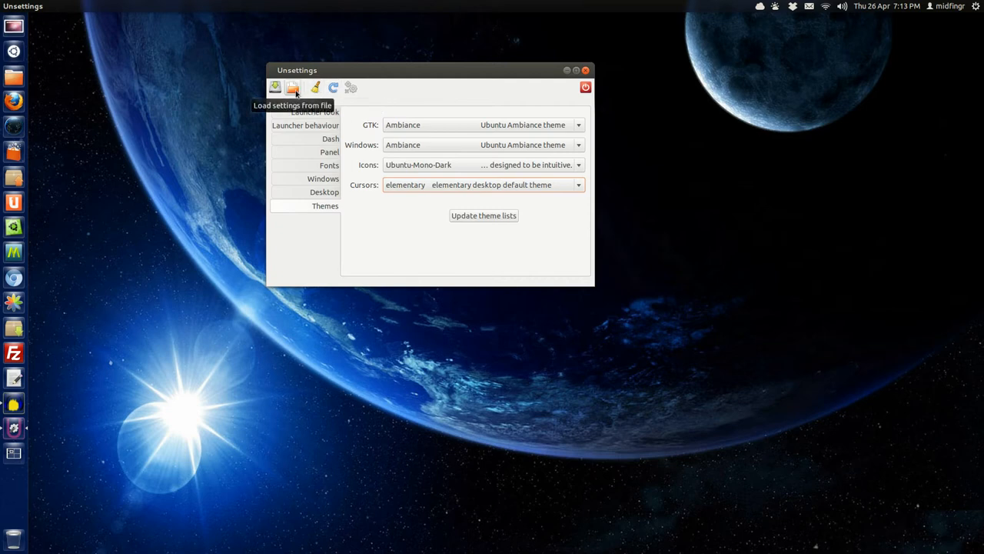
mouse_move(296, 114)
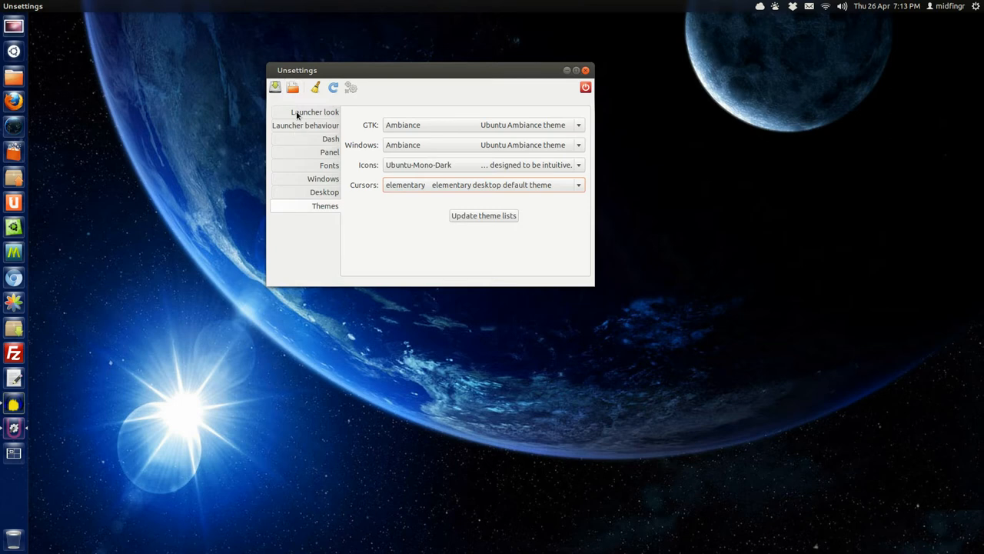
mouse_move(407, 231)
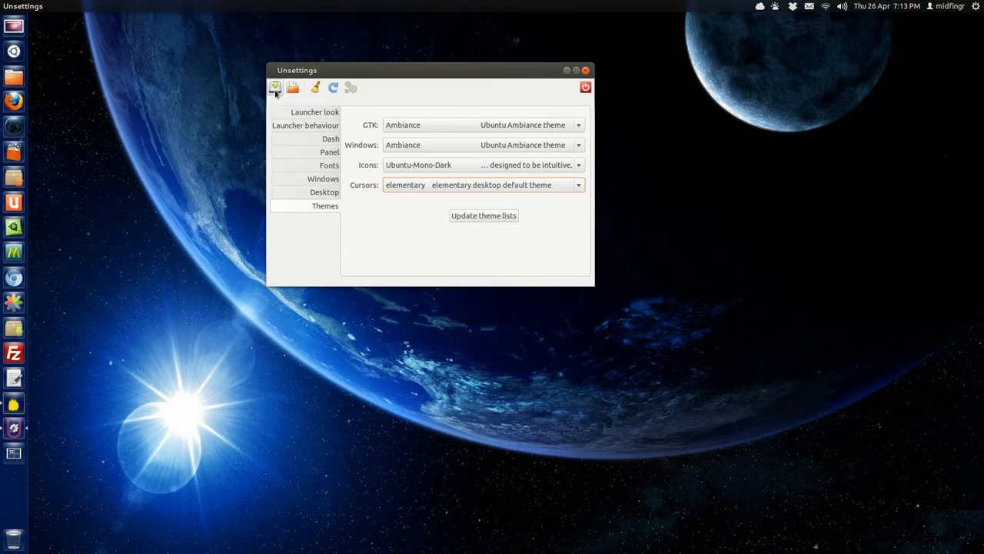
- Save the current Unsettings configuration to a file named 'setting'
left_click(275, 87)
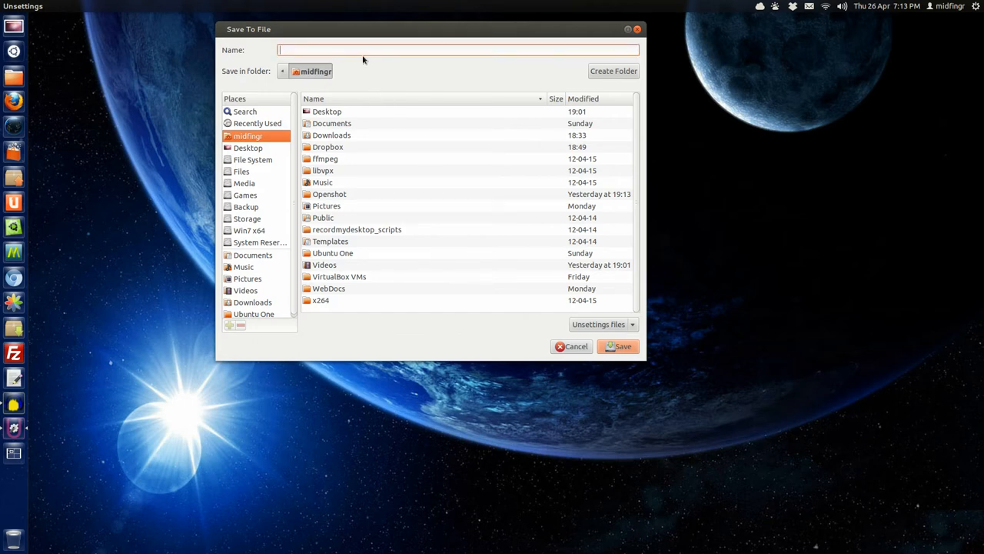
type("setting")
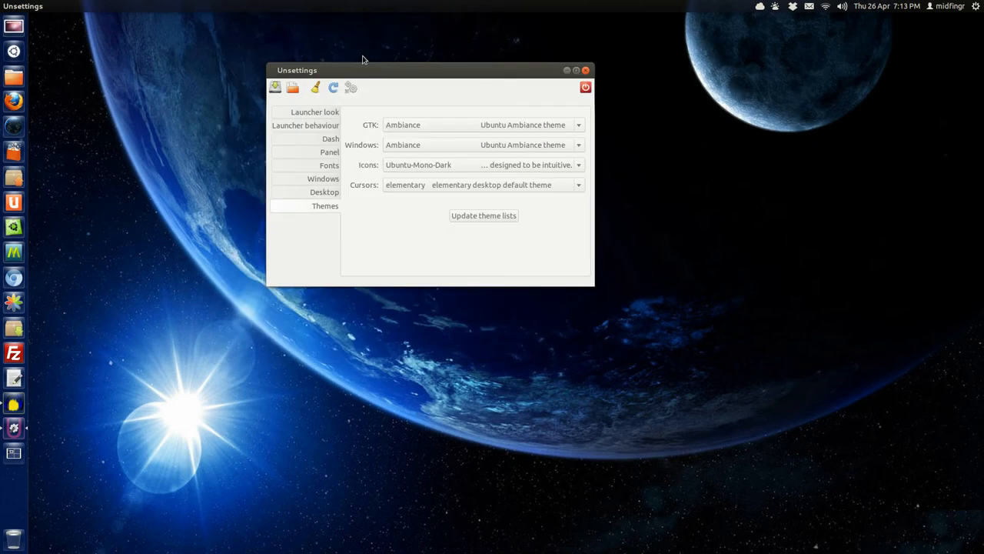
left_click(274, 87)
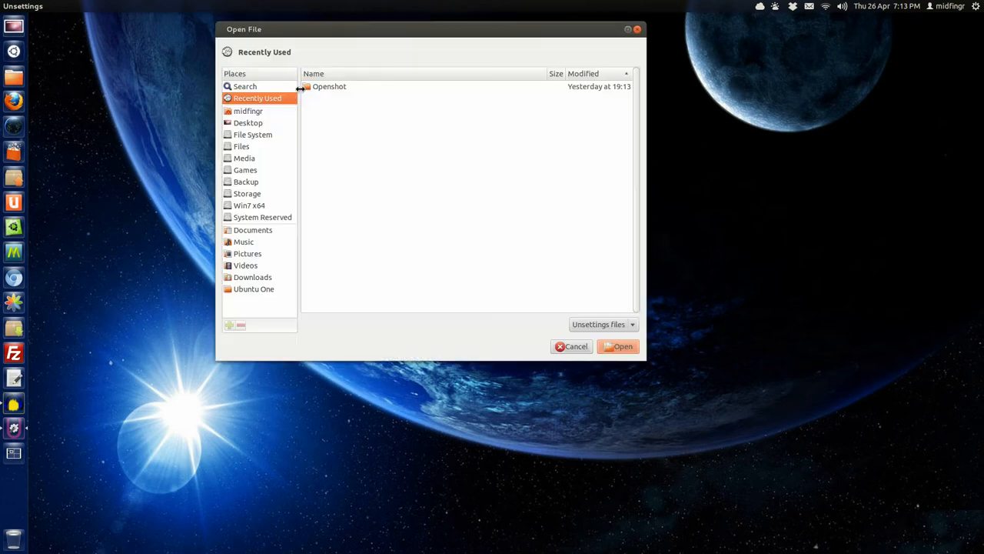
left_click(247, 110)
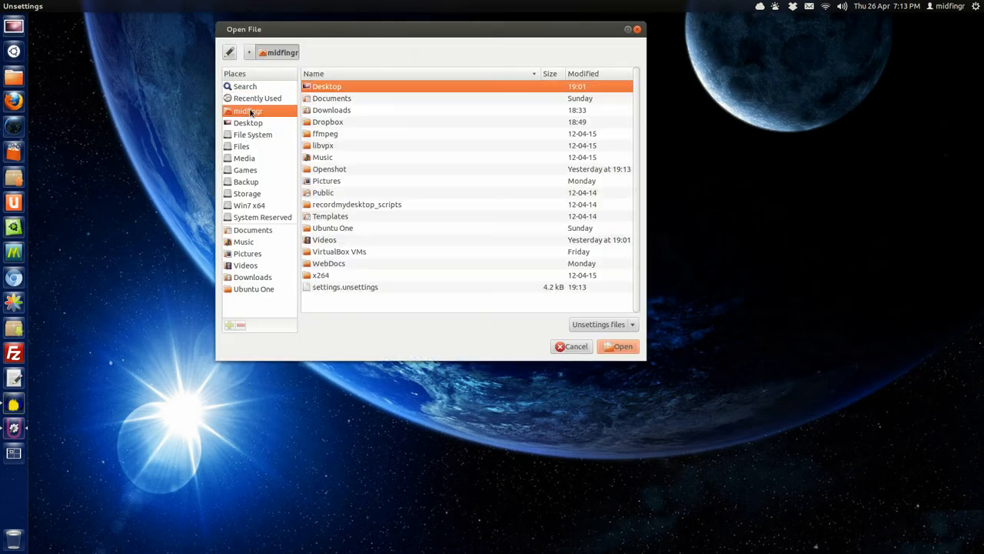
left_click(344, 286)
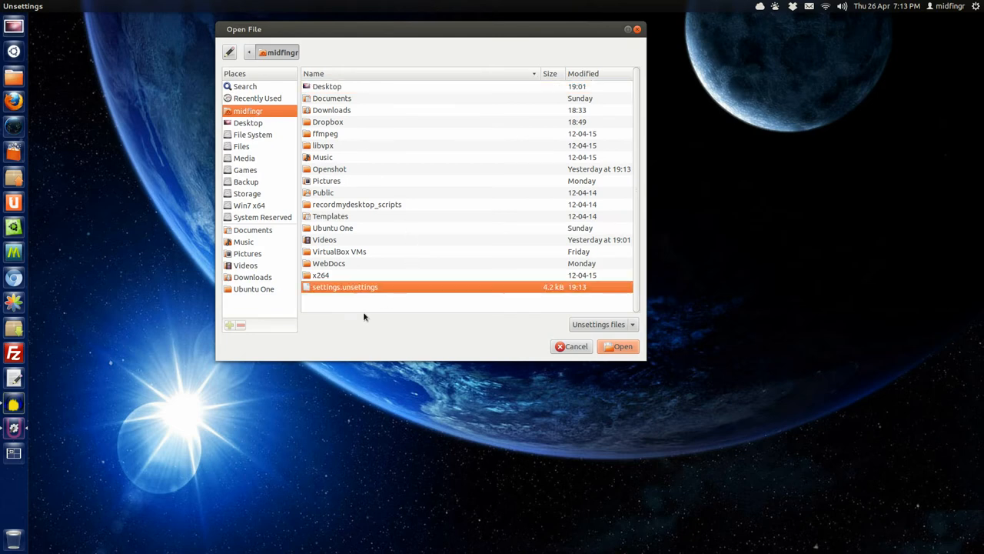
mouse_move(565, 350)
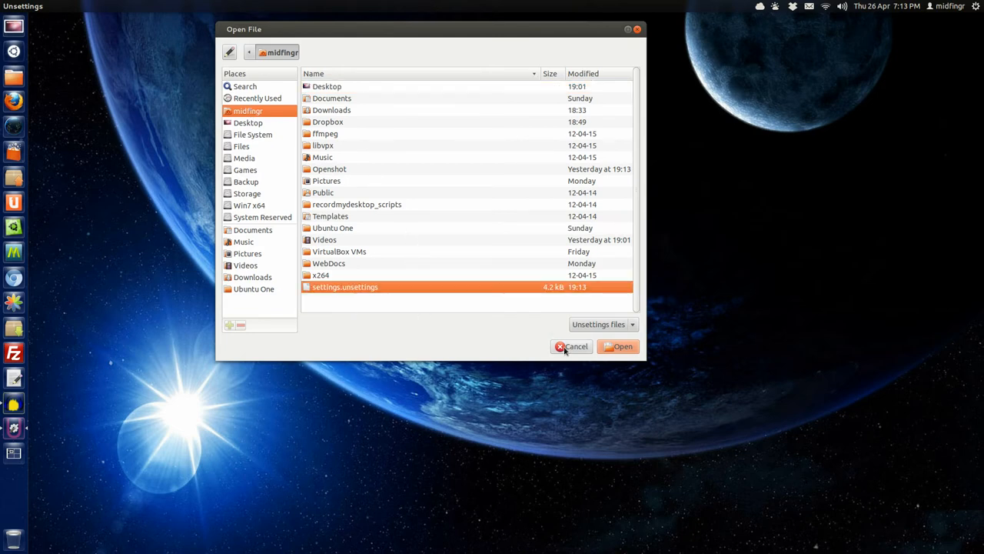
left_click(618, 346)
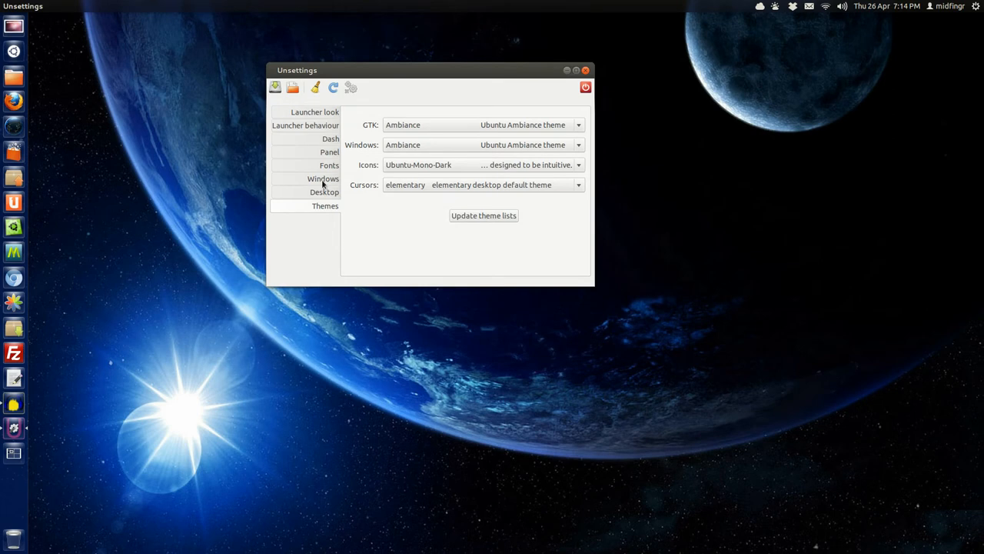
- Open the Desktop page to review workspace counts and desktop icon toggles
left_click(324, 192)
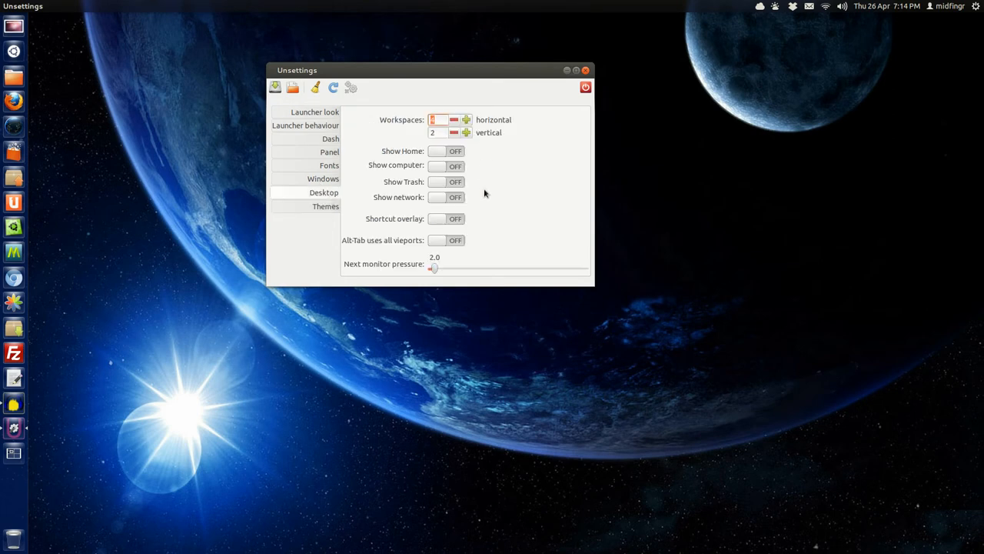
mouse_move(866, 510)
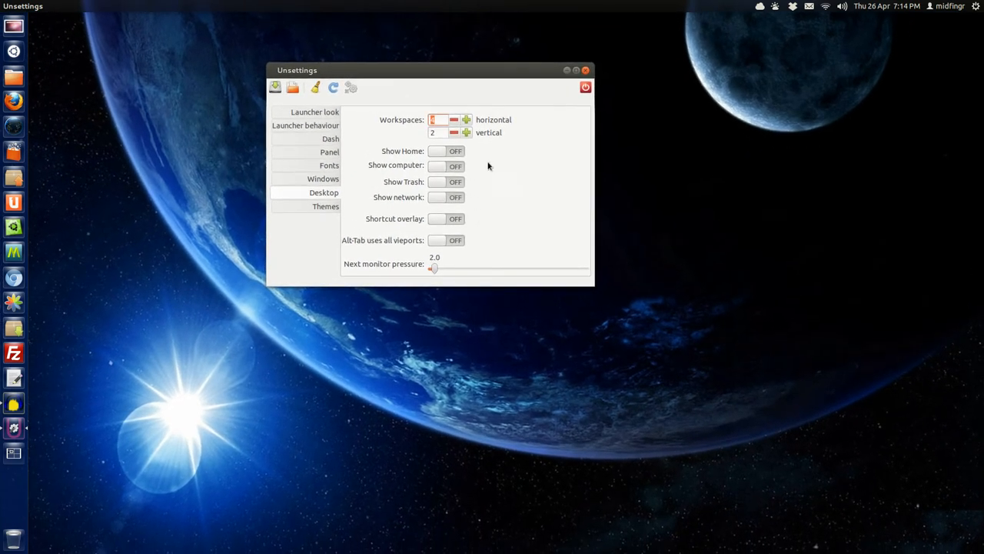
mouse_move(466, 182)
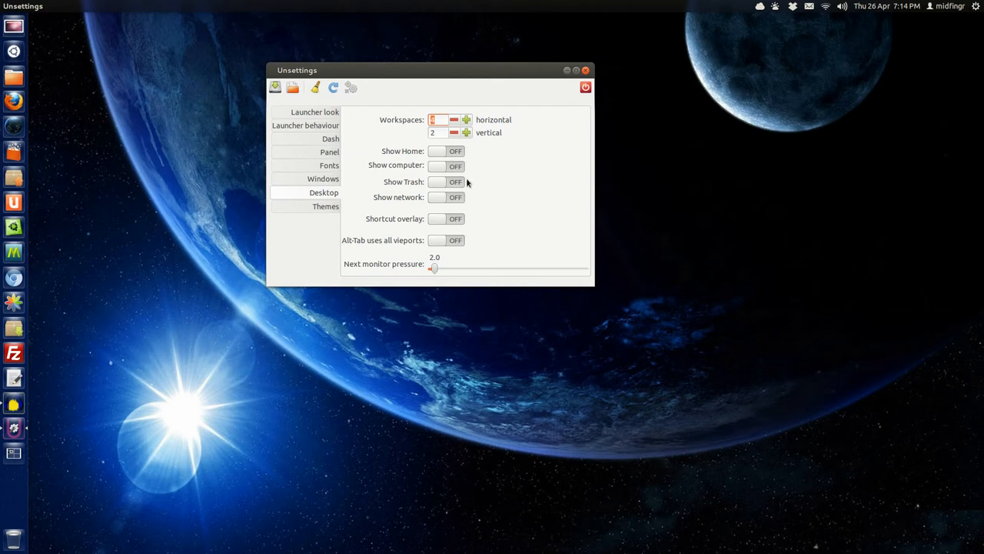
mouse_move(408, 237)
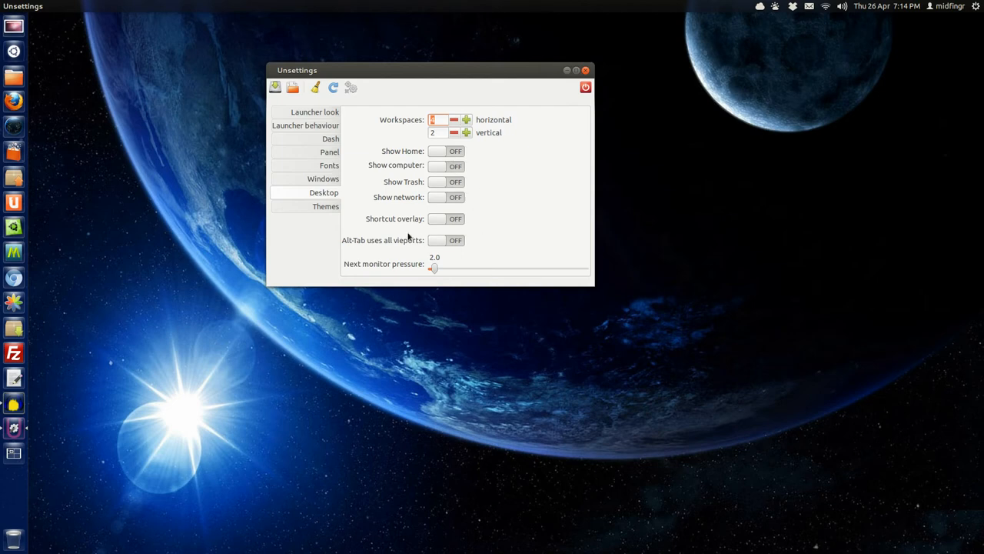
mouse_move(461, 224)
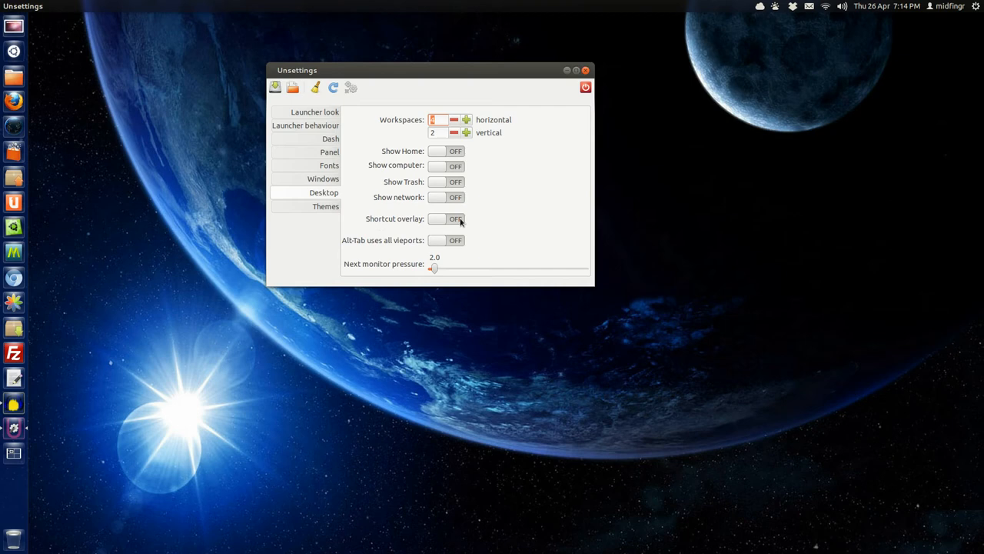
mouse_move(448, 223)
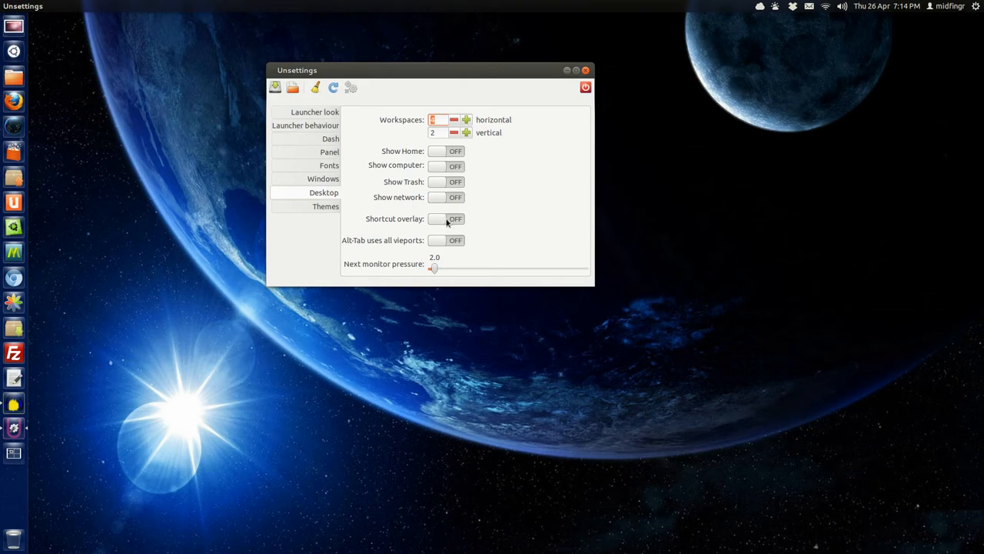
mouse_move(458, 223)
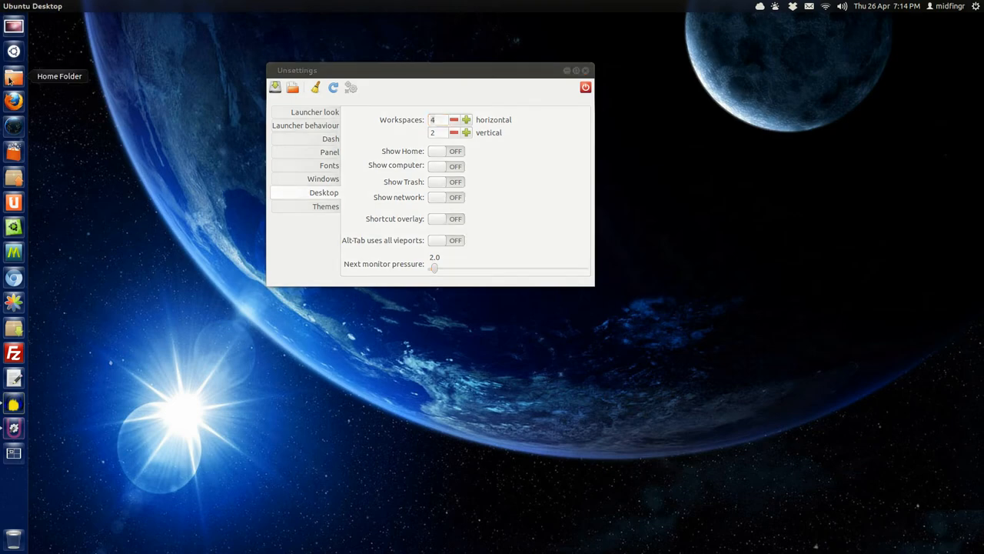
- Open the home folder, link clearclip.sh onto the desktop, and close Nautilus
left_click(13, 76)
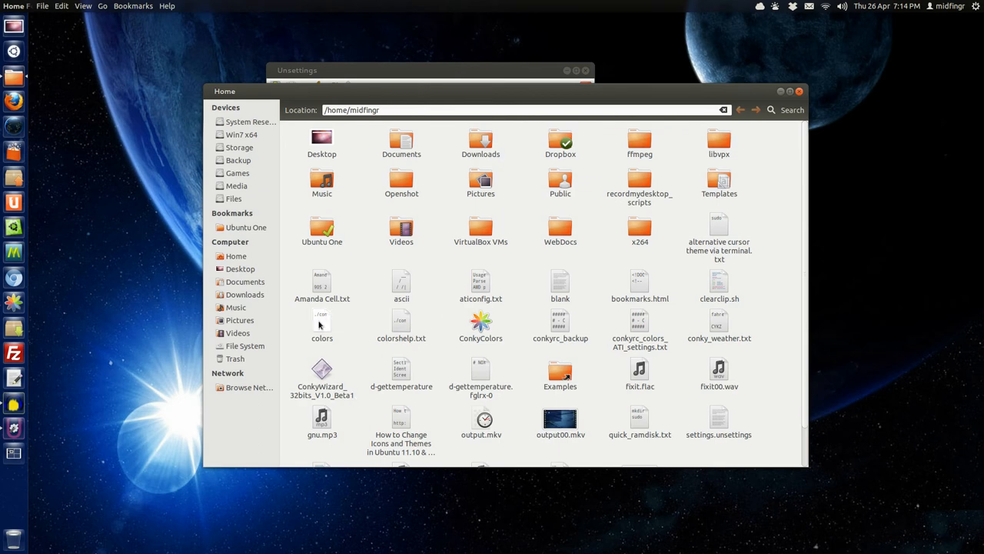
mouse_move(455, 341)
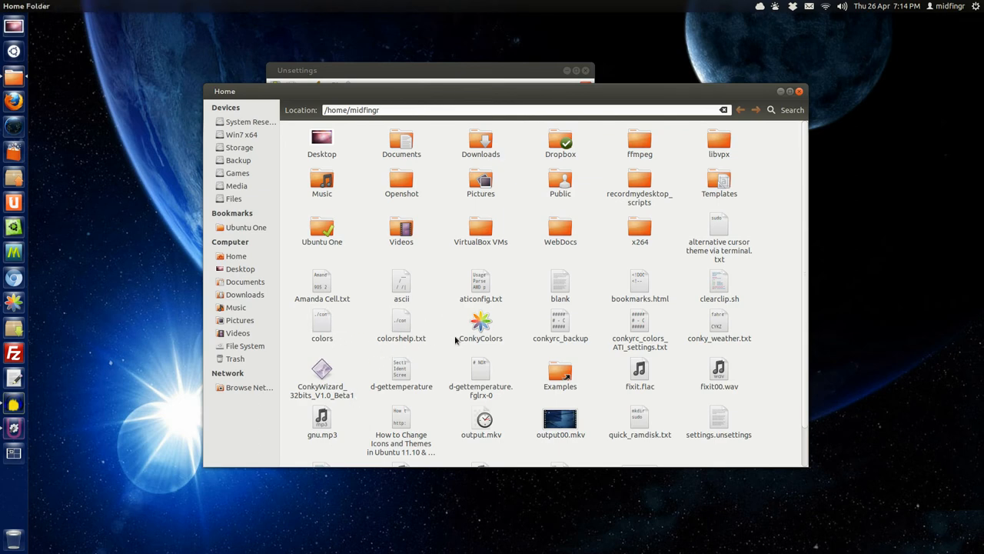
mouse_move(780, 379)
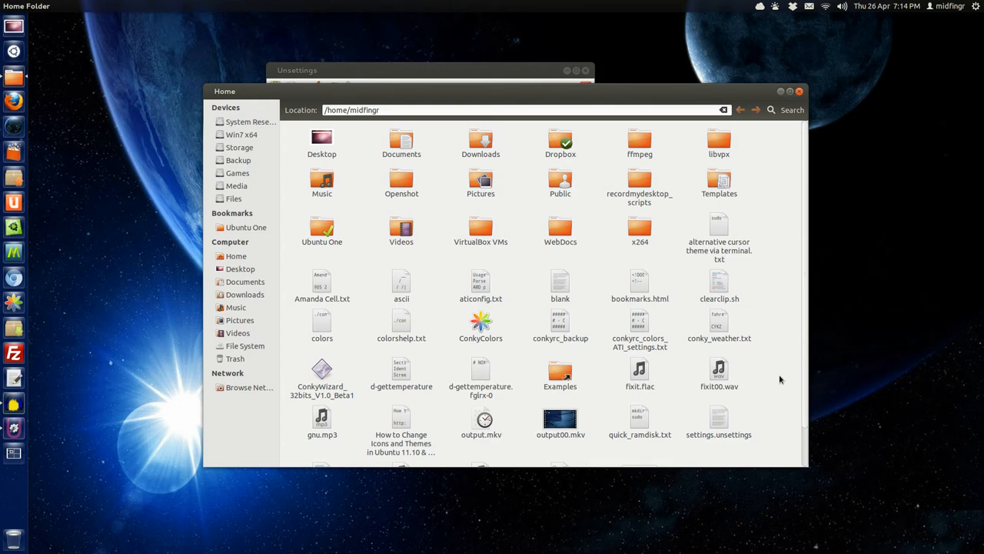
mouse_move(461, 270)
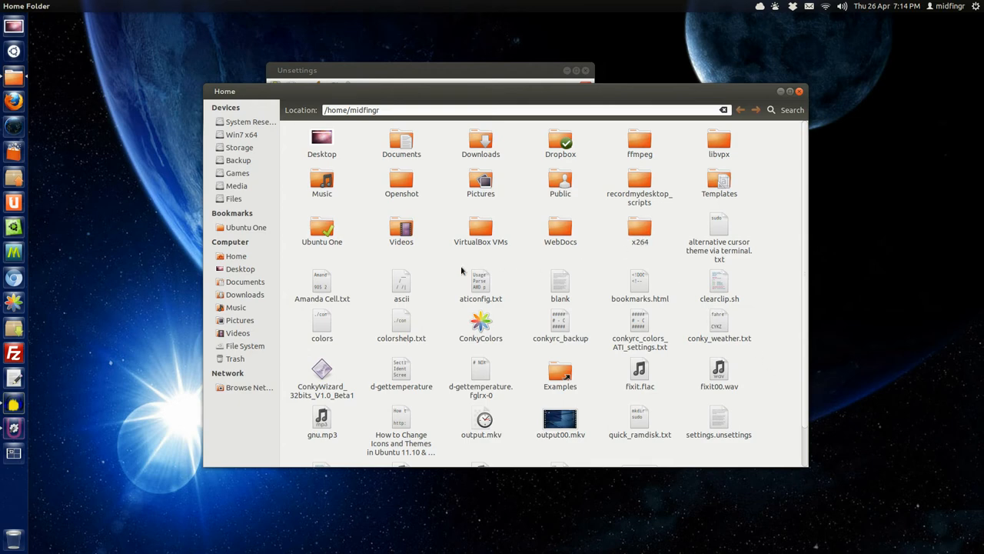
mouse_move(348, 326)
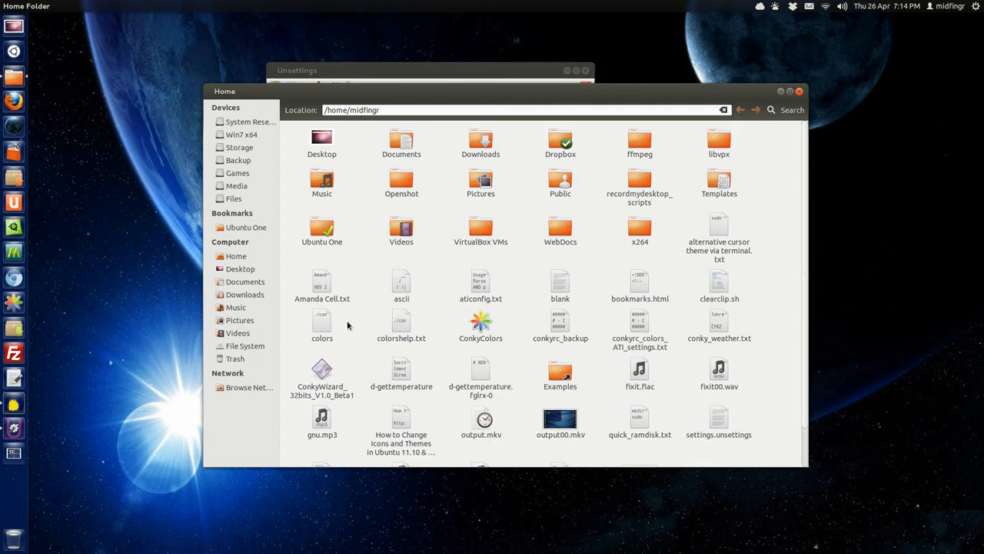
mouse_move(560, 285)
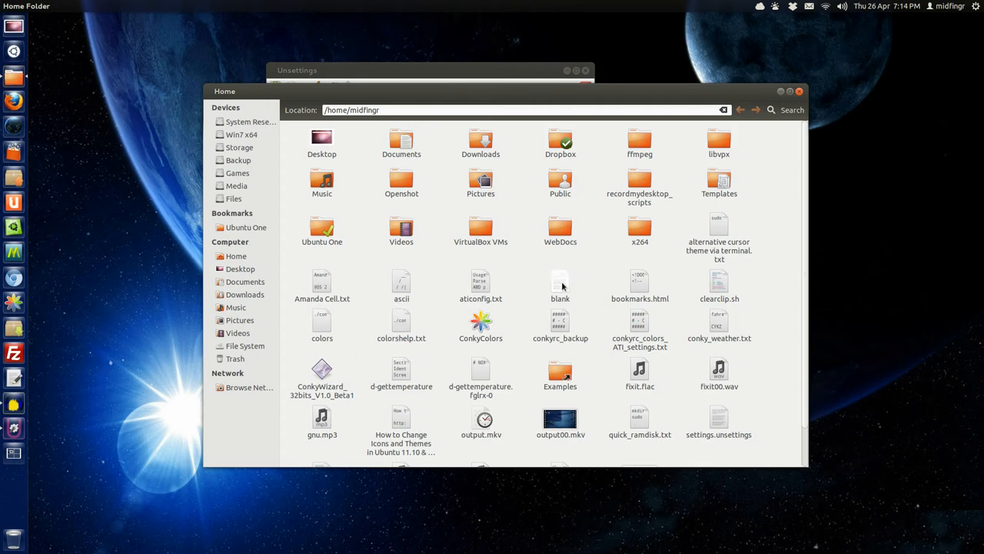
mouse_move(720, 288)
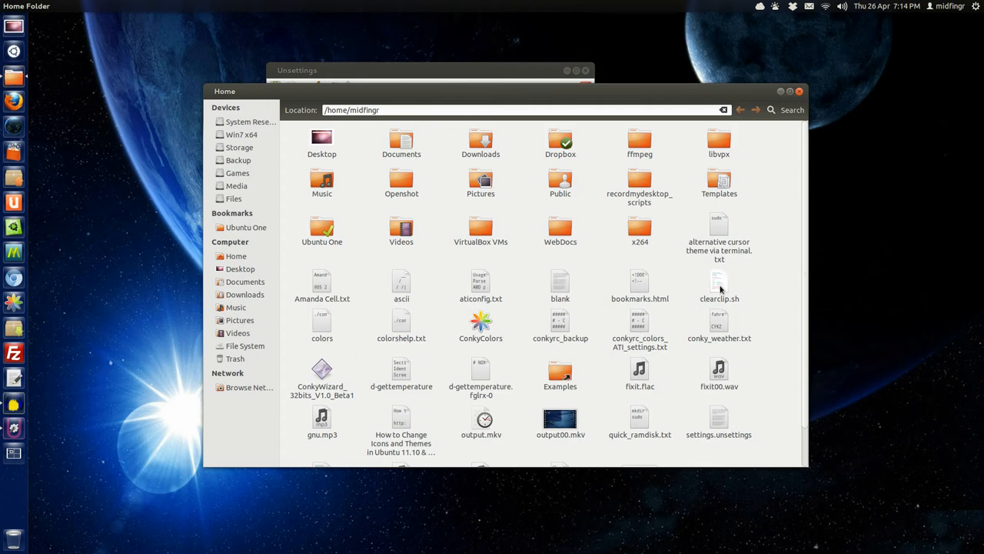
left_click(719, 285)
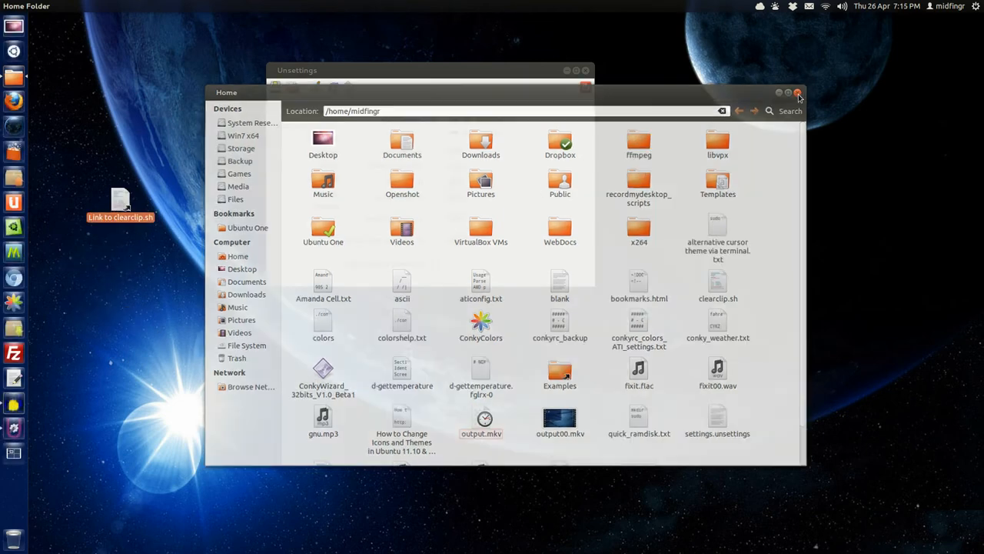
left_click(798, 92)
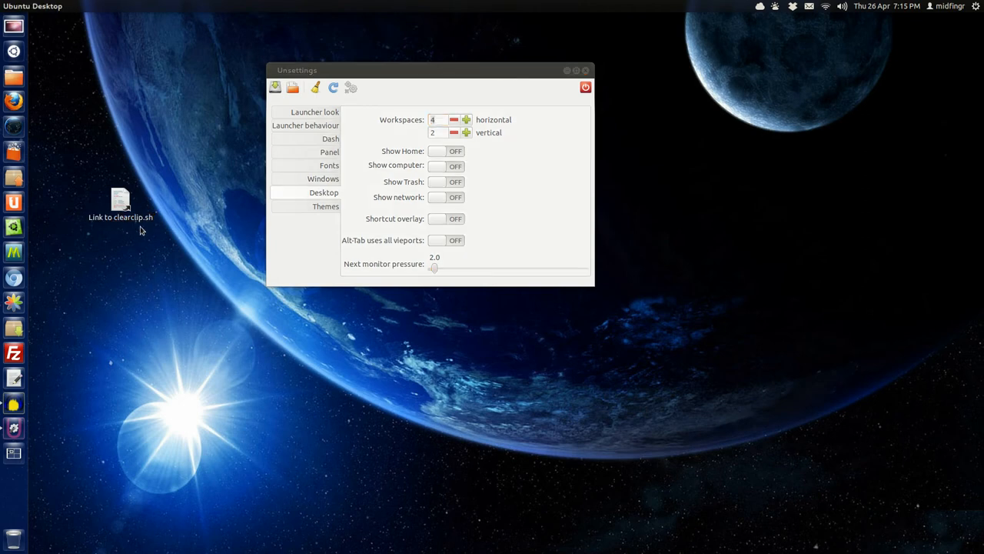
mouse_move(137, 192)
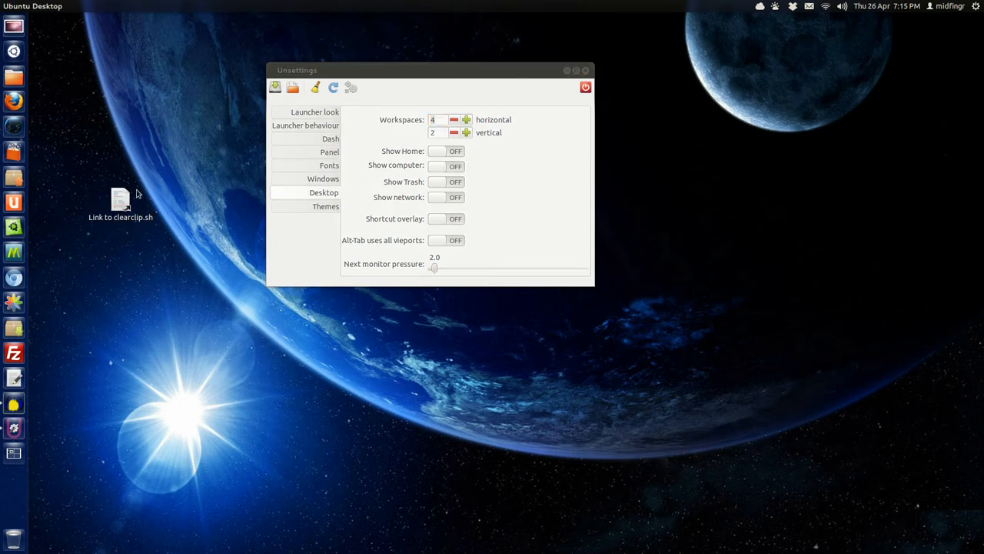
- Focus Unsettings, enable Alt-Tab across all viewports, and reopen the home folder
left_click(120, 199)
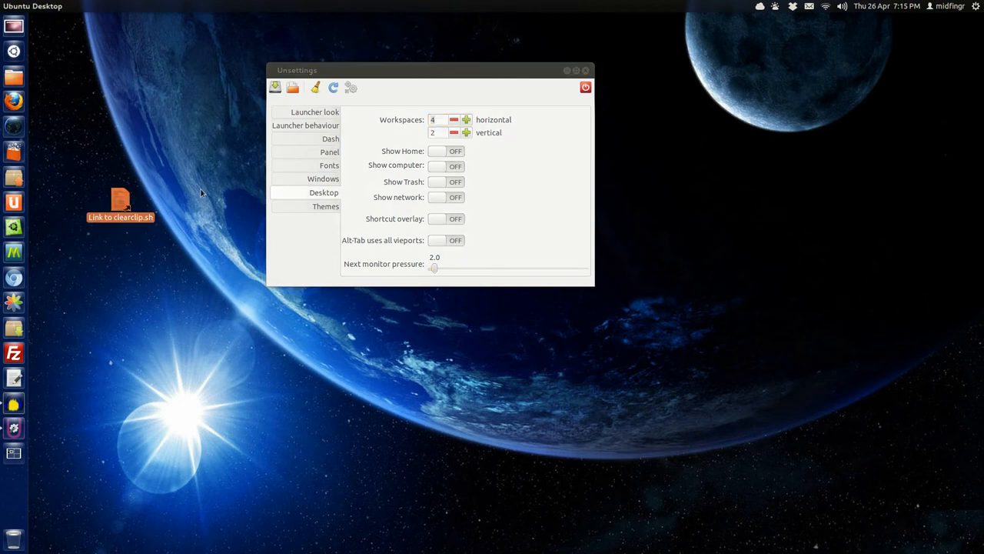
left_click(437, 219)
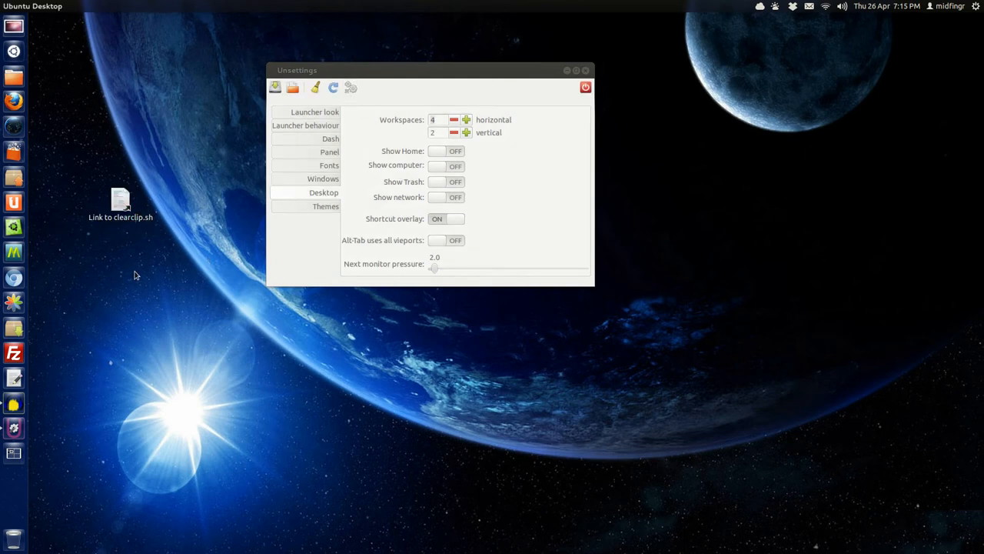
mouse_move(472, 222)
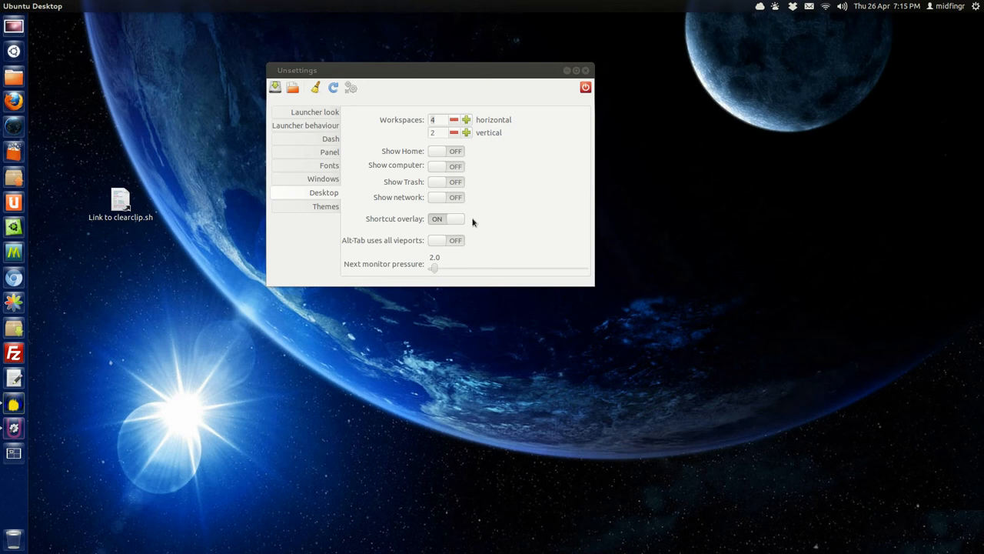
mouse_move(366, 249)
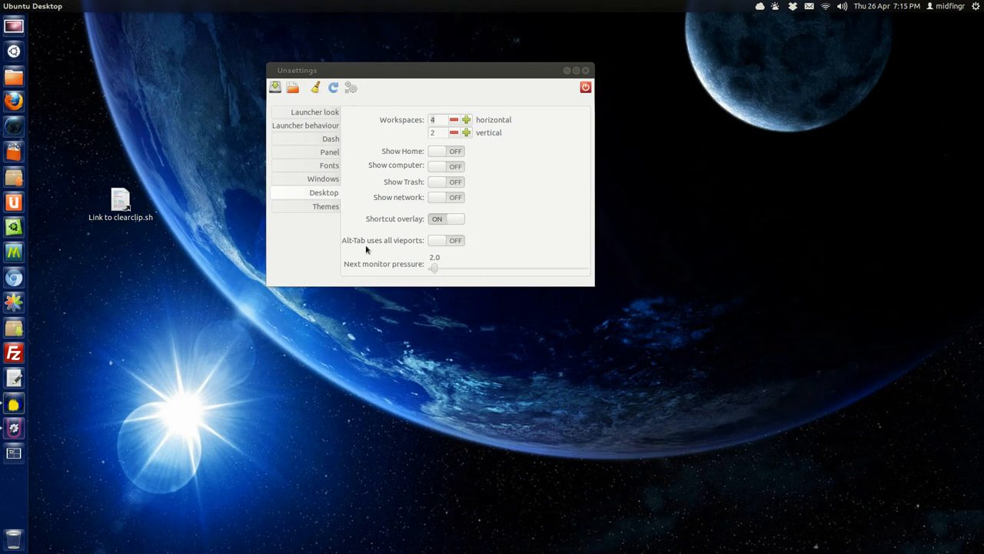
mouse_move(365, 248)
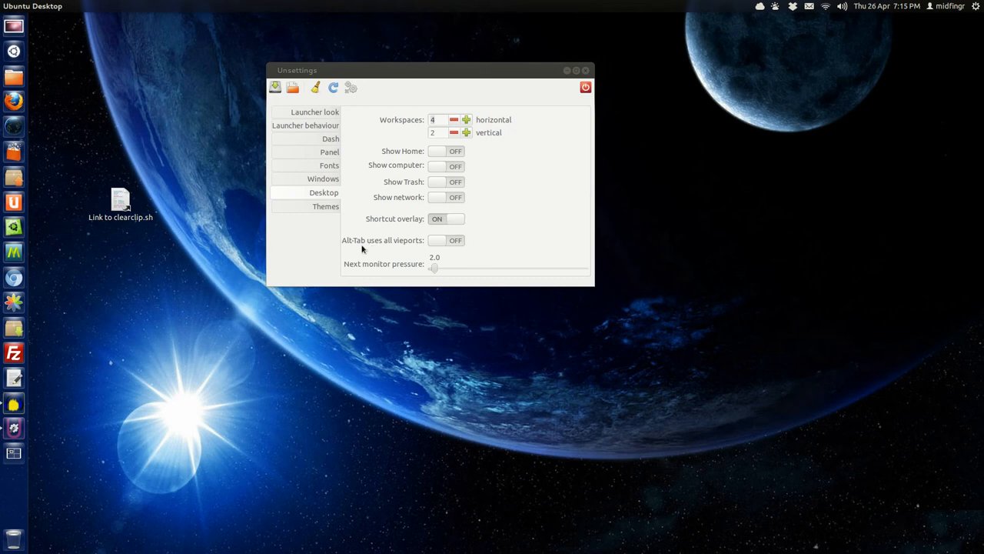
mouse_move(377, 248)
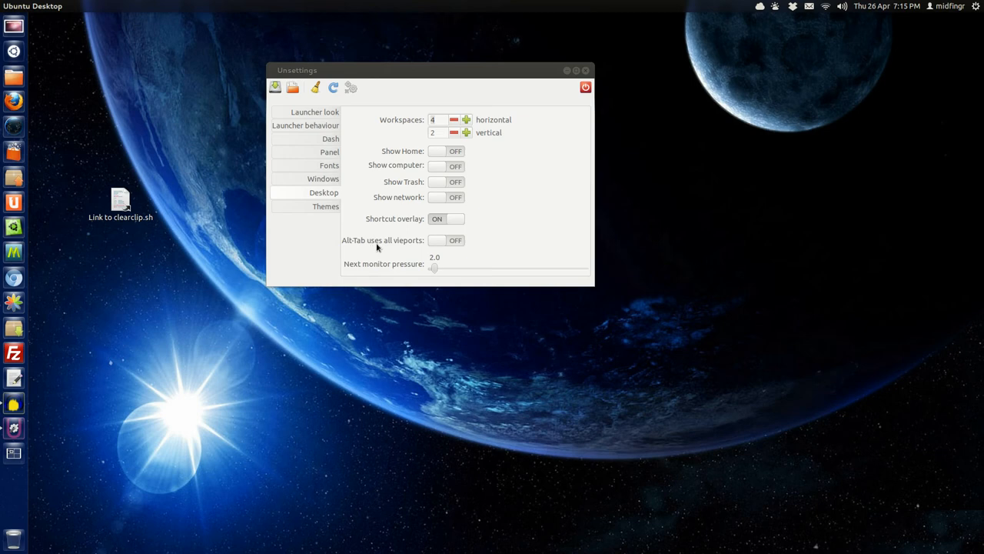
mouse_move(378, 282)
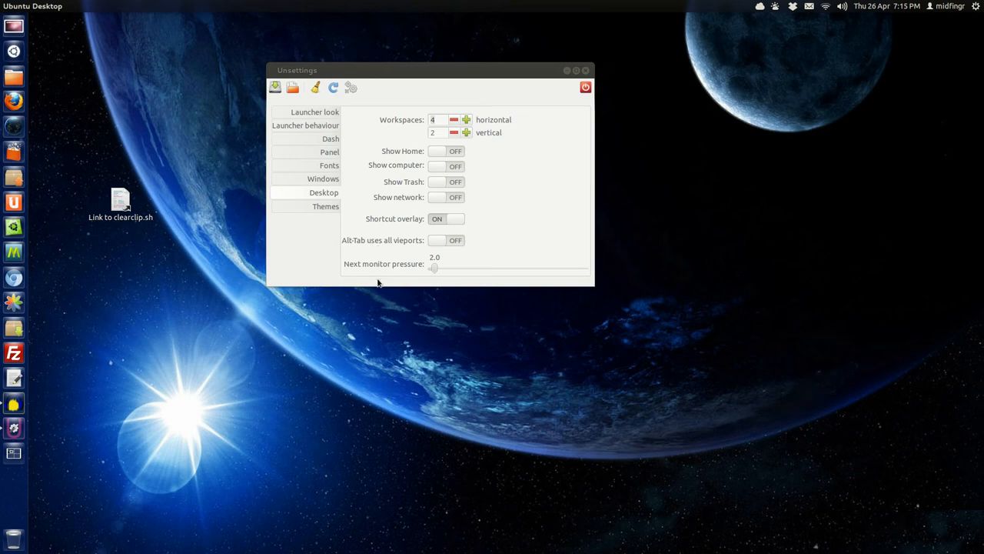
mouse_move(404, 273)
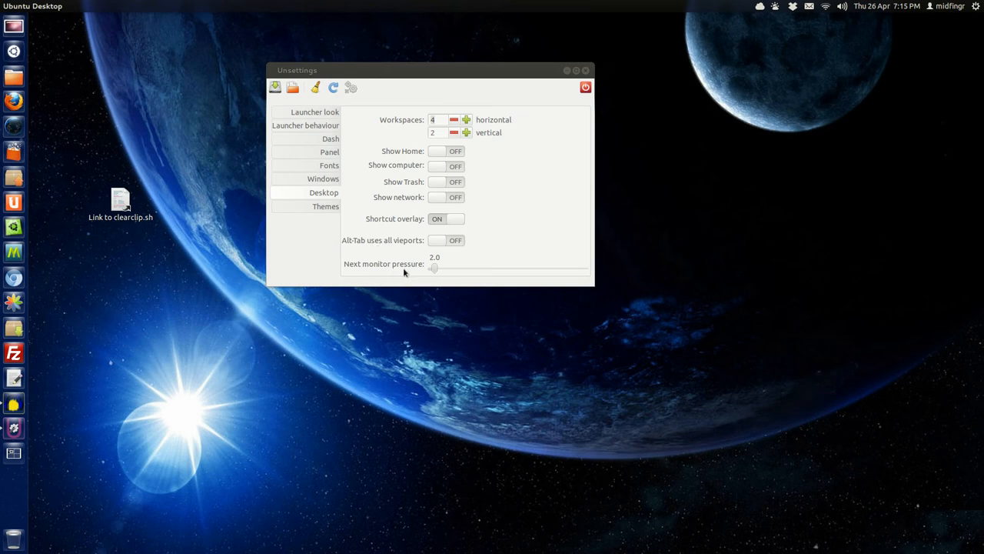
mouse_move(379, 233)
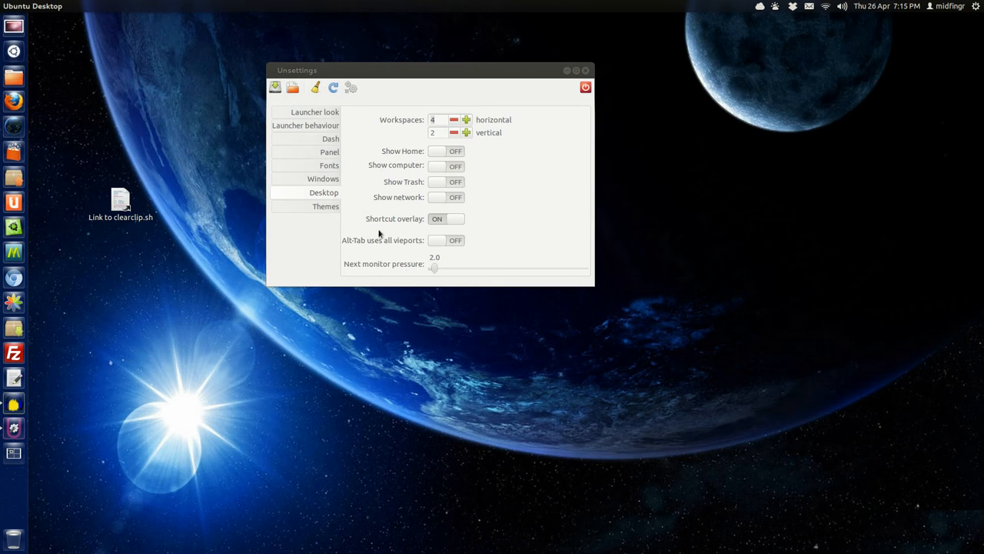
triple_click(436, 119)
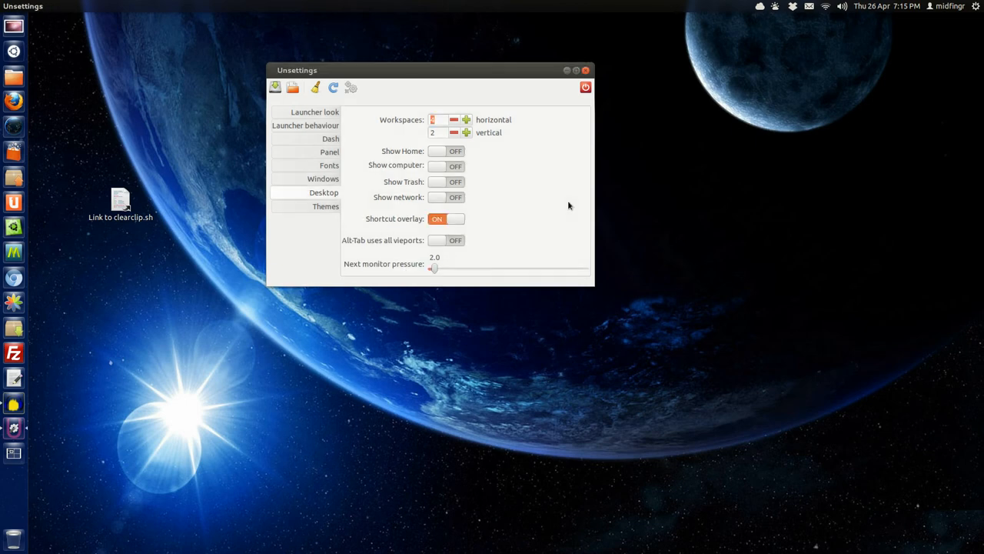
mouse_move(466, 266)
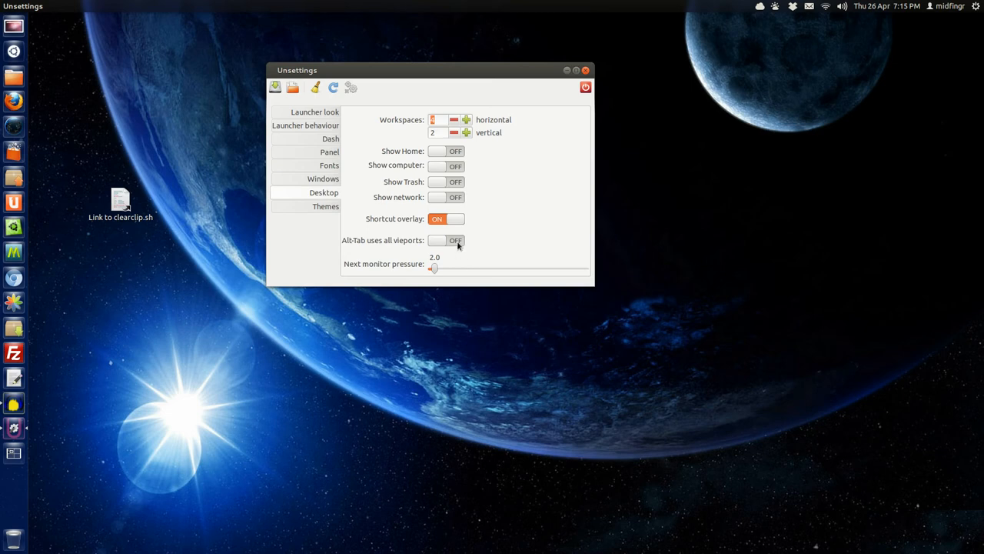
left_click(446, 240)
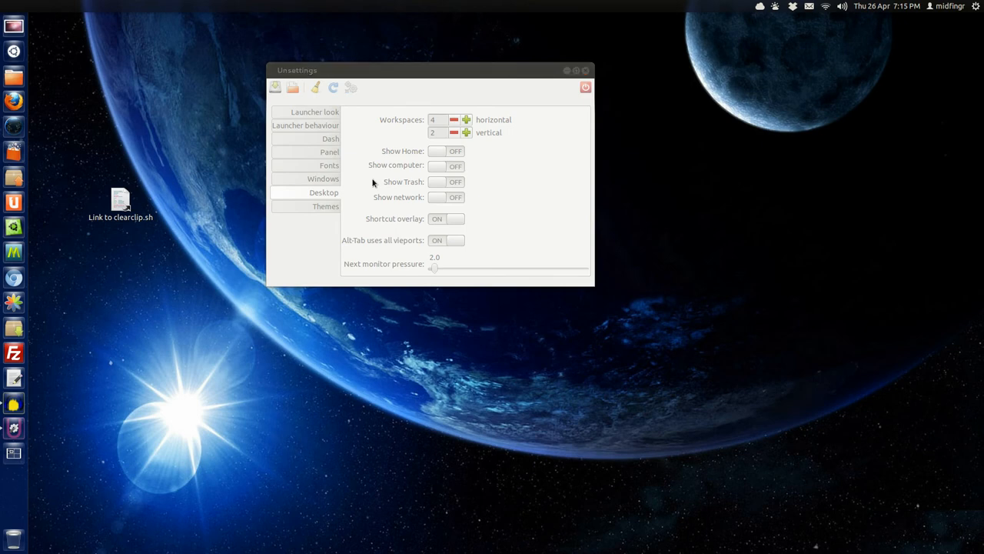
left_click(13, 75)
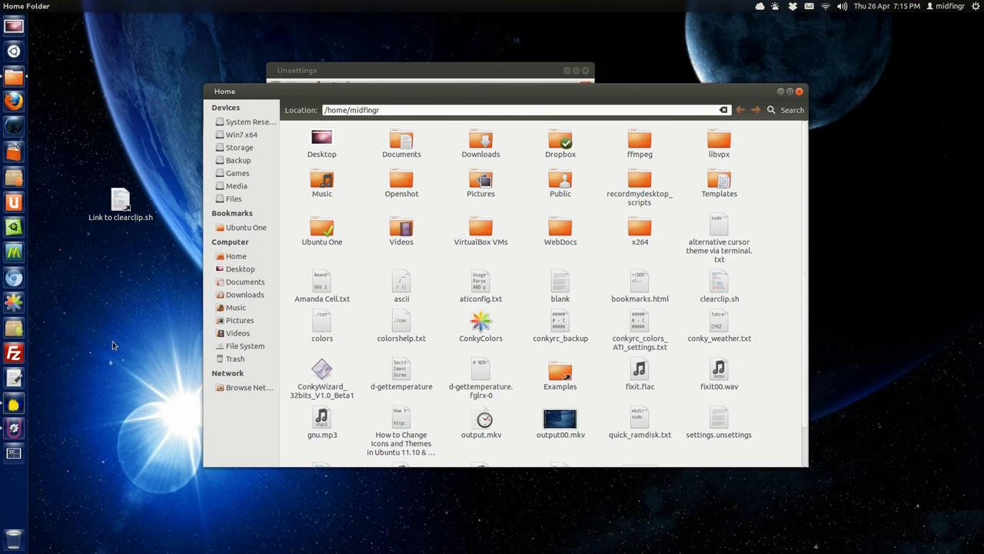
- Bring Unsettings back in front of the home folder, text editor and Firefox windows
left_click(14, 101)
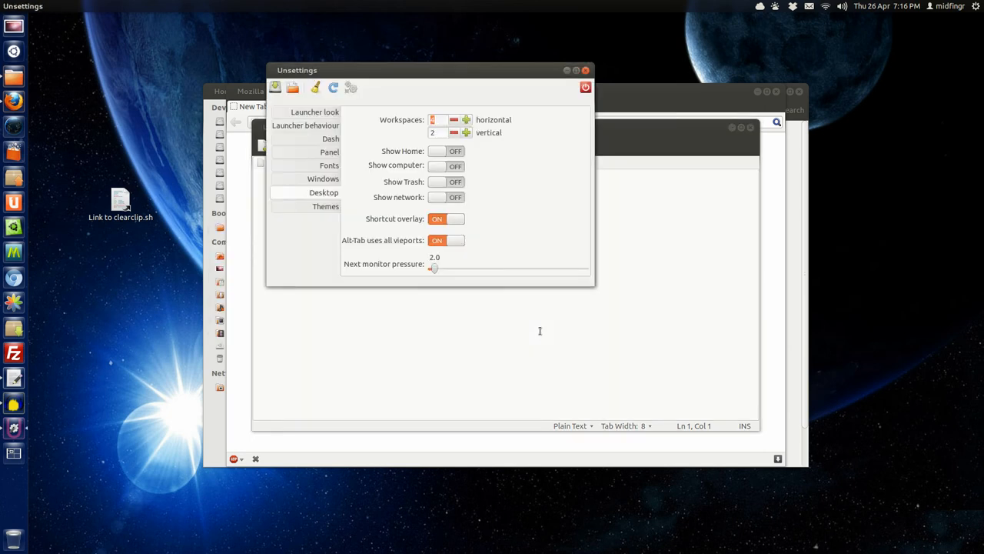
mouse_move(523, 258)
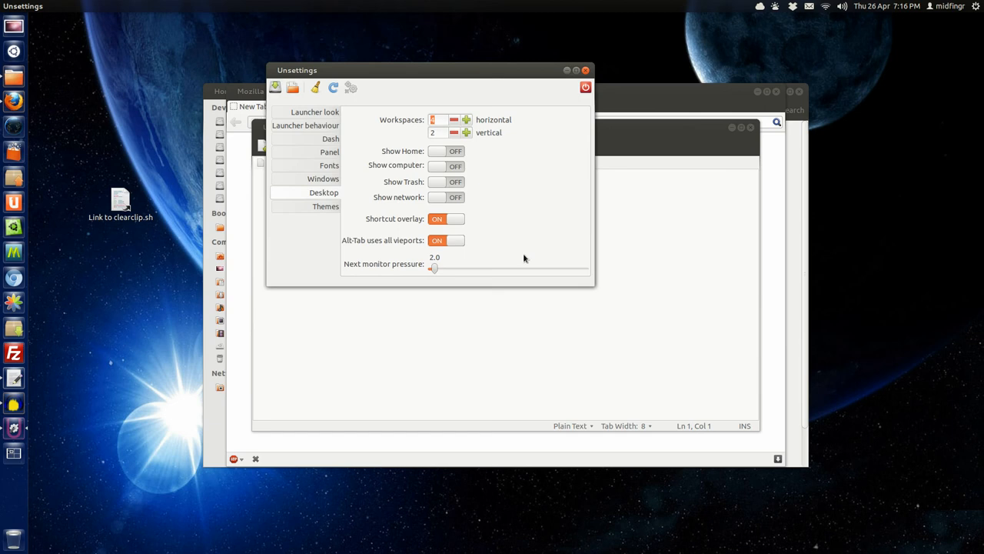
mouse_move(524, 183)
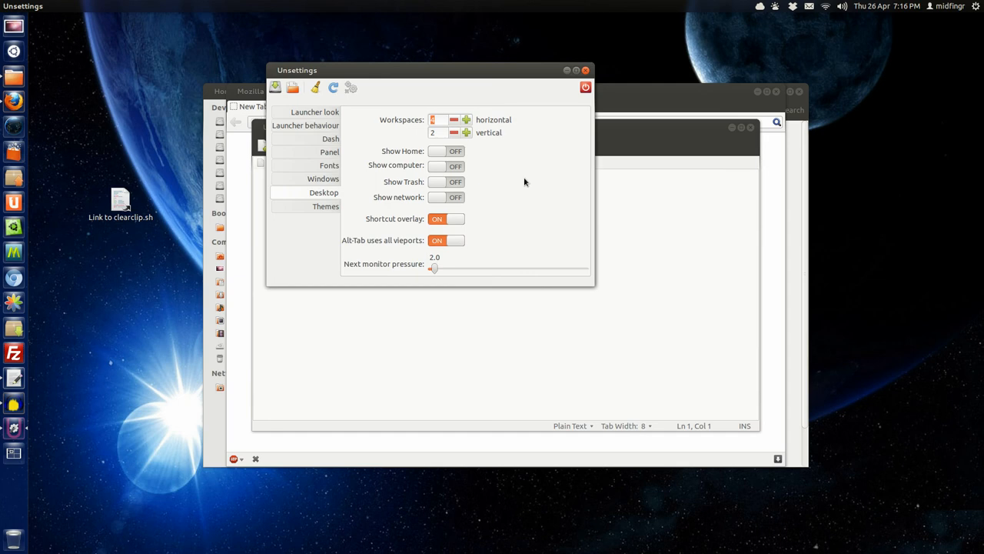
mouse_move(319, 77)
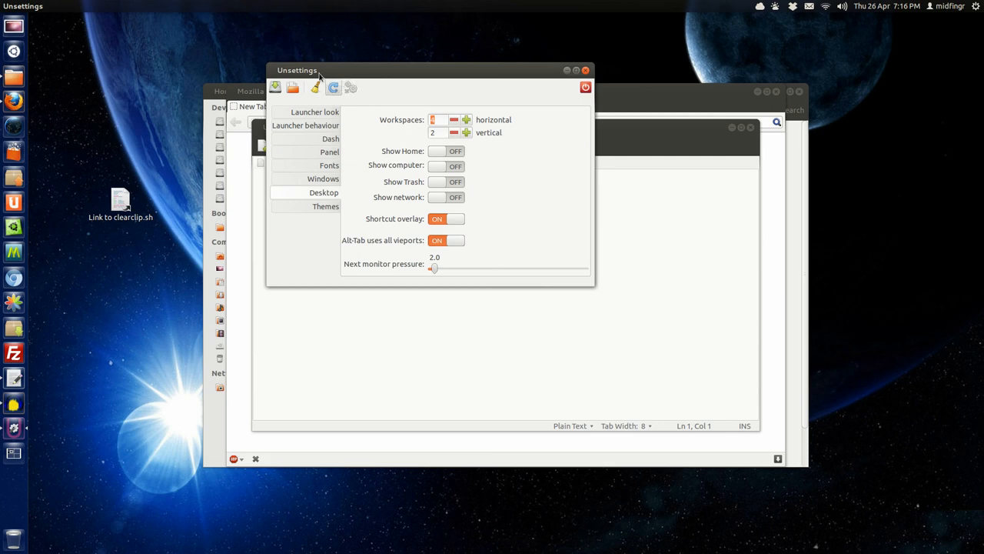
- View Unsettings version 0.06 in Help > About, dismiss it, and close the home folder
left_click(111, 6)
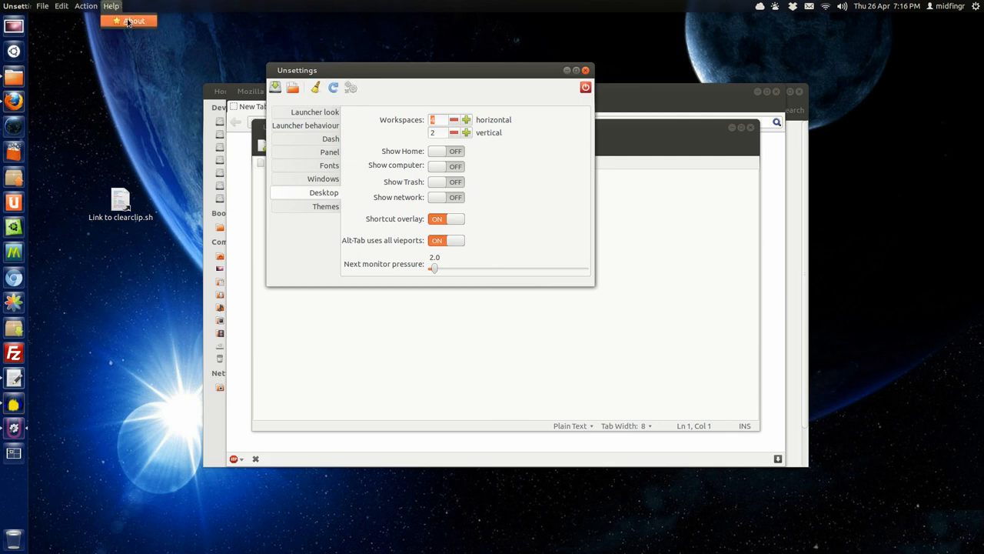
left_click(133, 20)
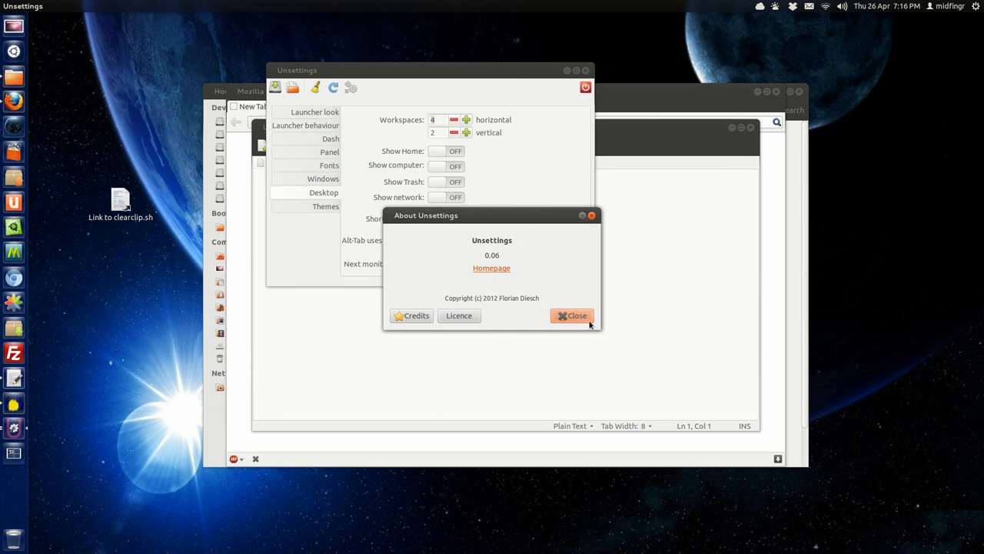
left_click(571, 315)
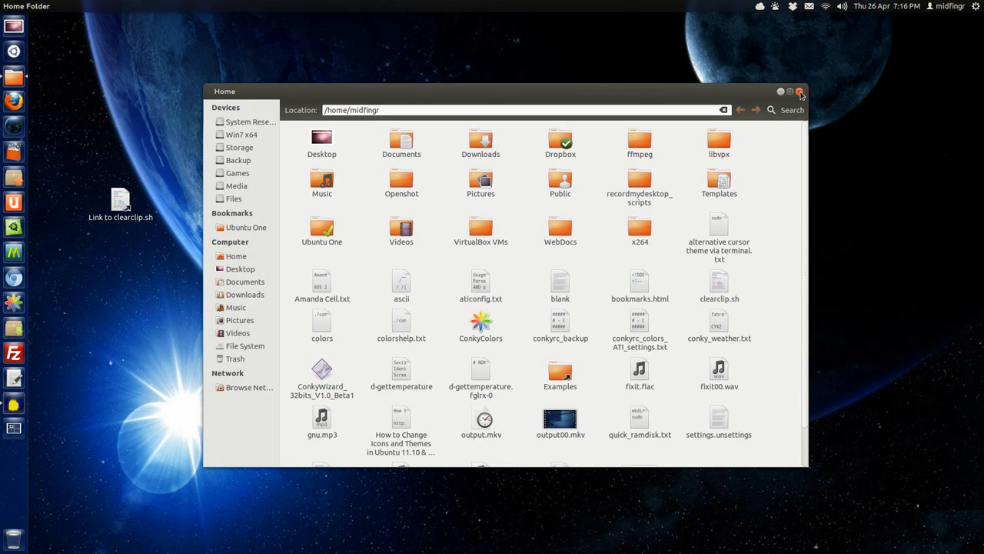
left_click(800, 91)
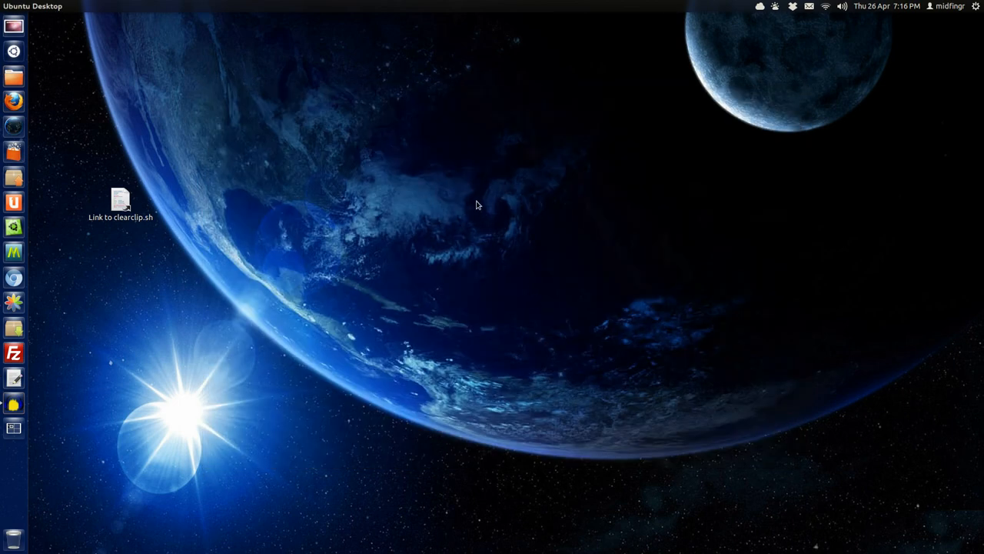